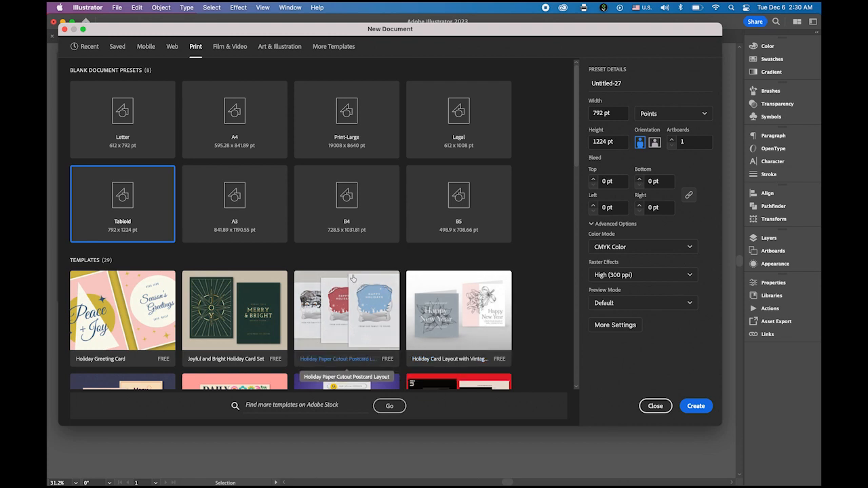
mouse_move(122, 203)
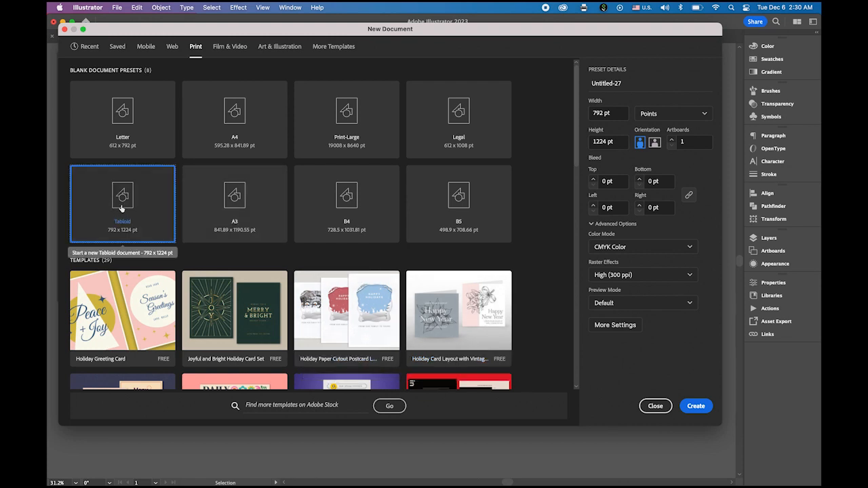
Create a new landscape Tablet document of 1224 × 792 pt
left_click(654, 142)
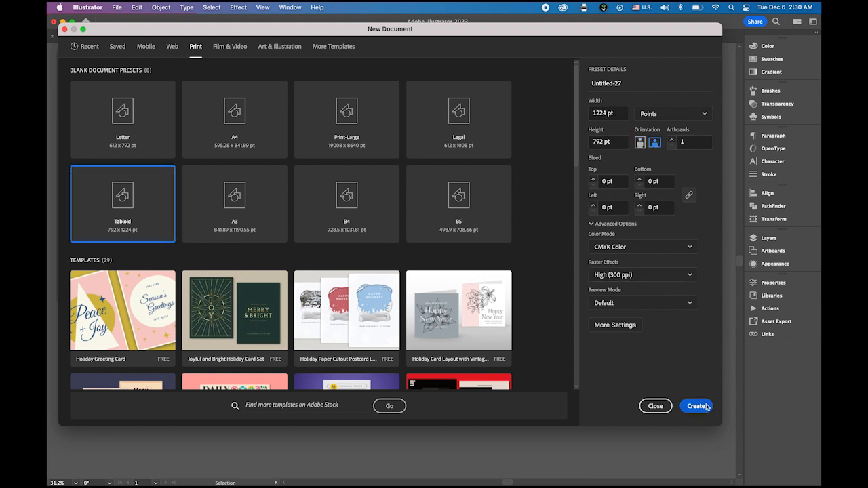
left_click(697, 406)
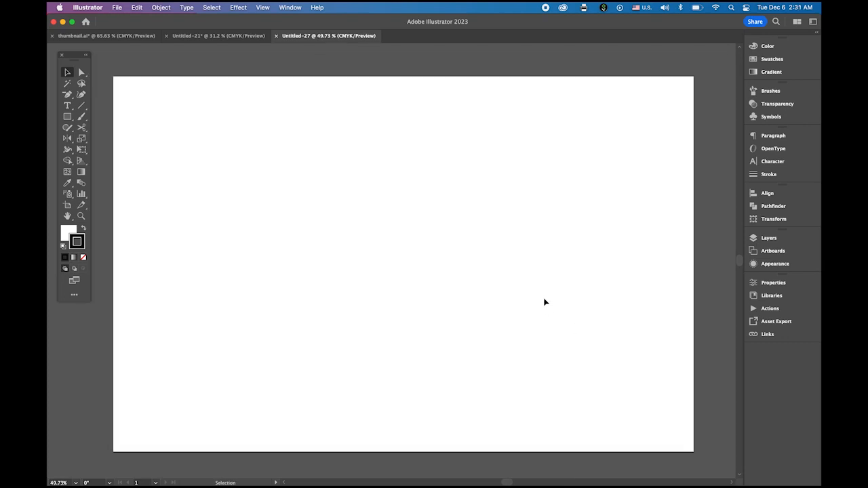
mouse_move(97, 130)
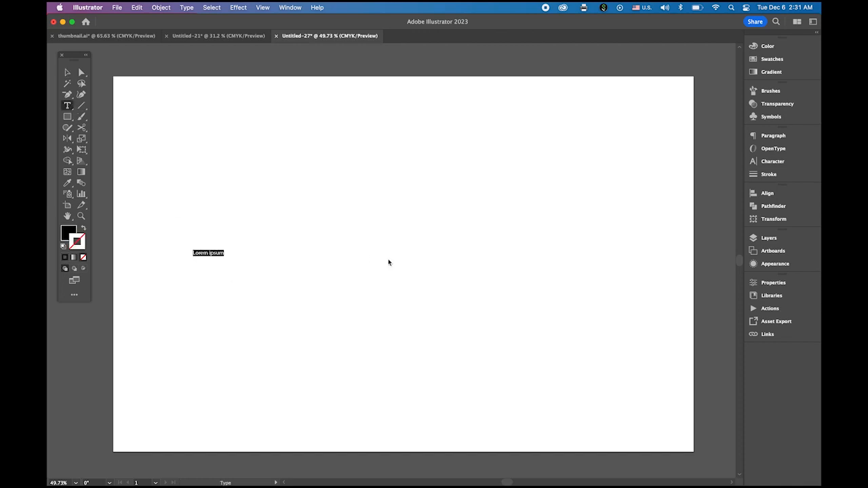
Place the word Plymouth as point text on the artboard
type("Plym")
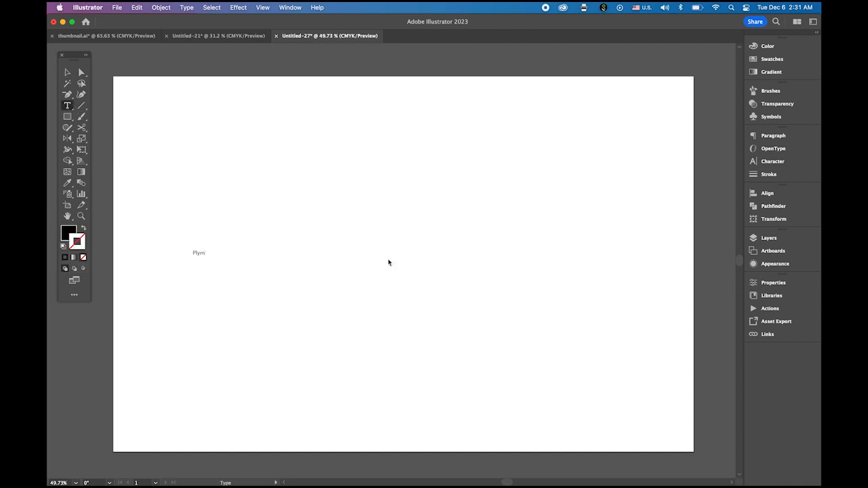
left_click(68, 73)
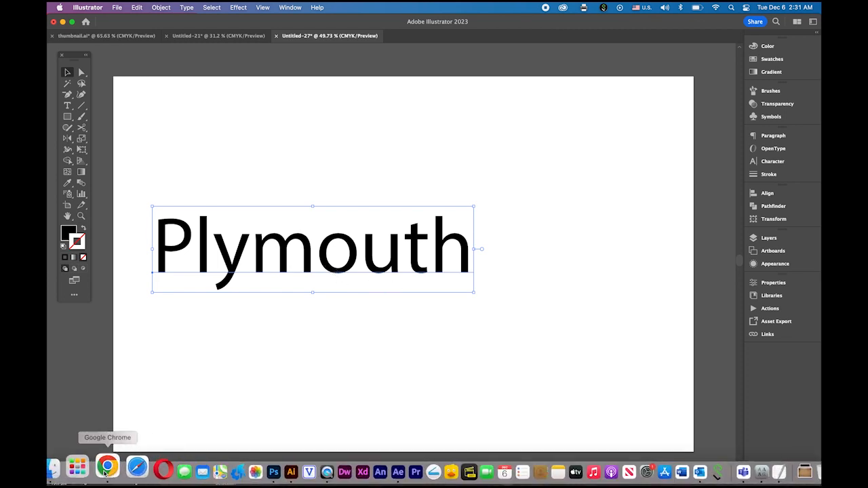
Browse the Fancy > Retro font category on dafont.com in the browser
left_click(106, 466)
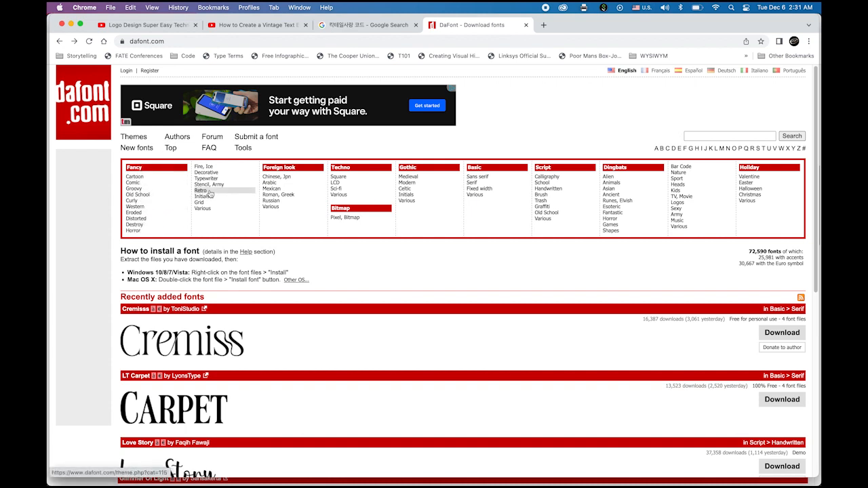
left_click(201, 196)
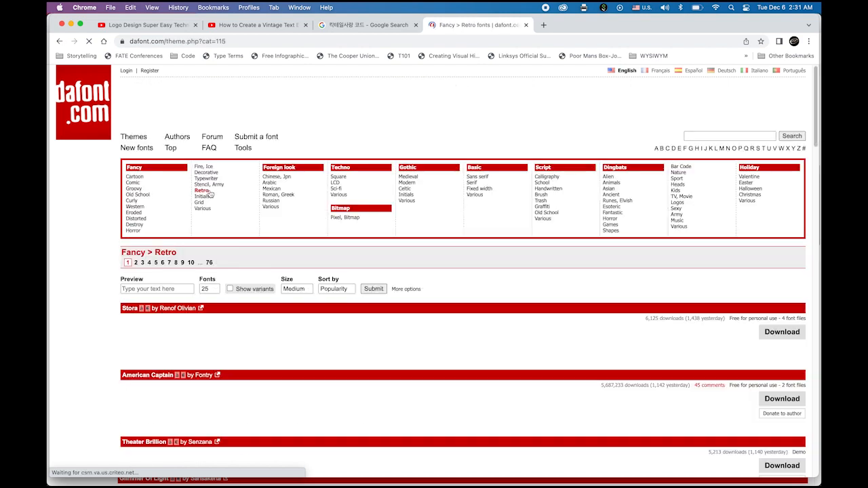
scroll("down", 3)
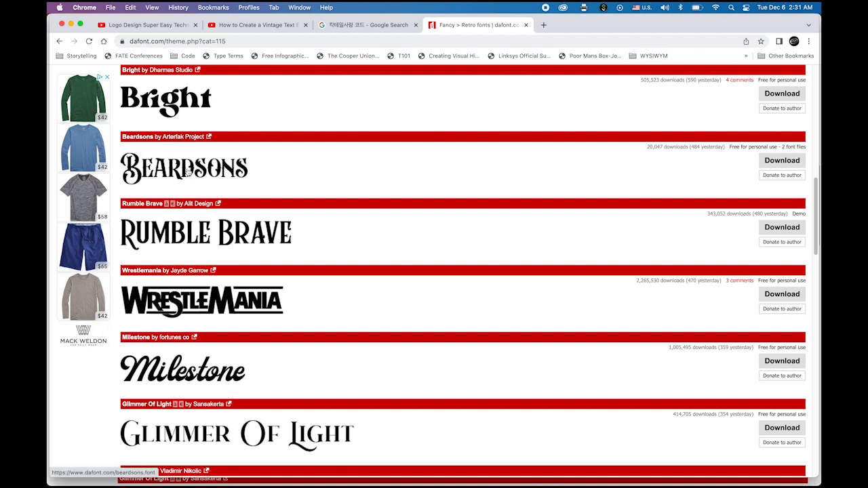
mouse_move(231, 176)
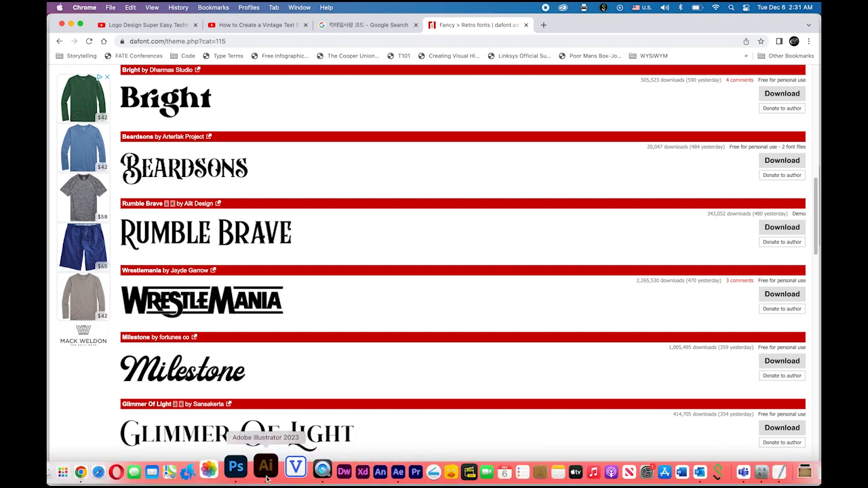
Set Plymouth in the downloaded retro typeface and enlarge it across the artboard
left_click(266, 467)
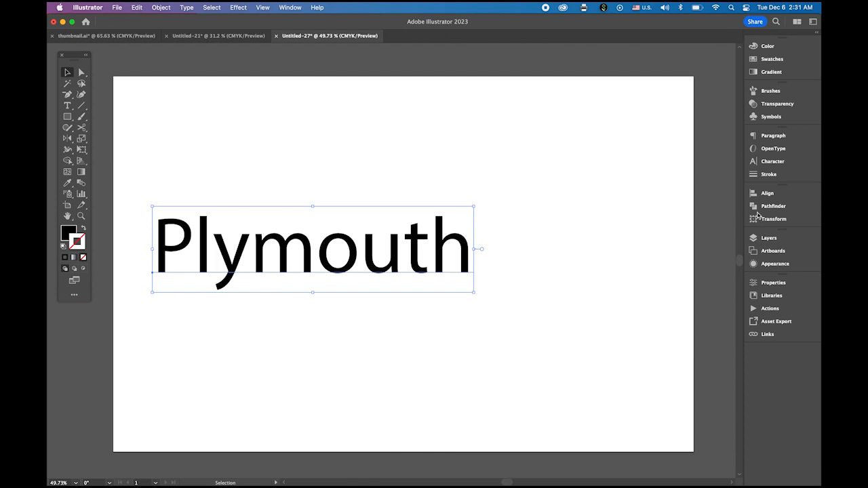
left_click(772, 161)
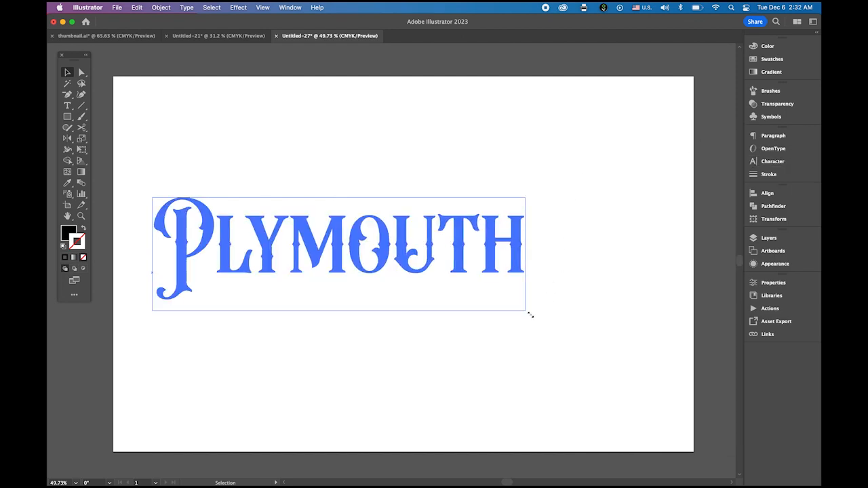
left_click_drag(529, 314, 659, 351)
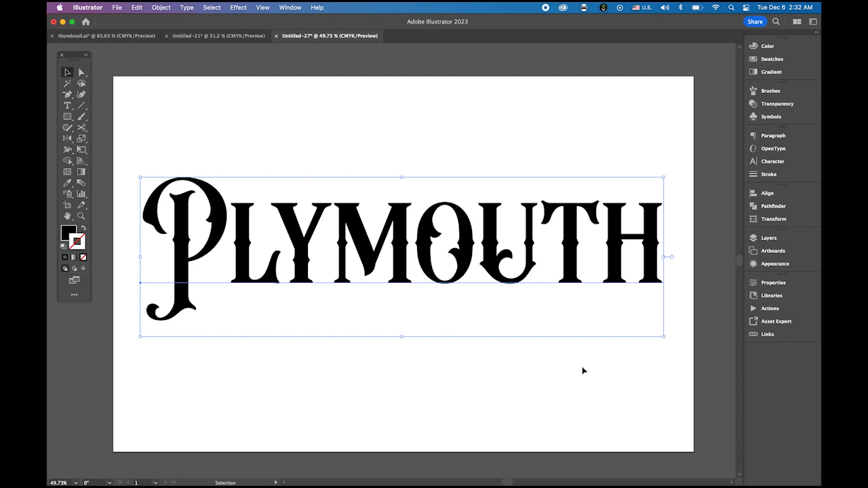
Convert the lettering to outlines and add an offset path around every letter
left_click(186, 8)
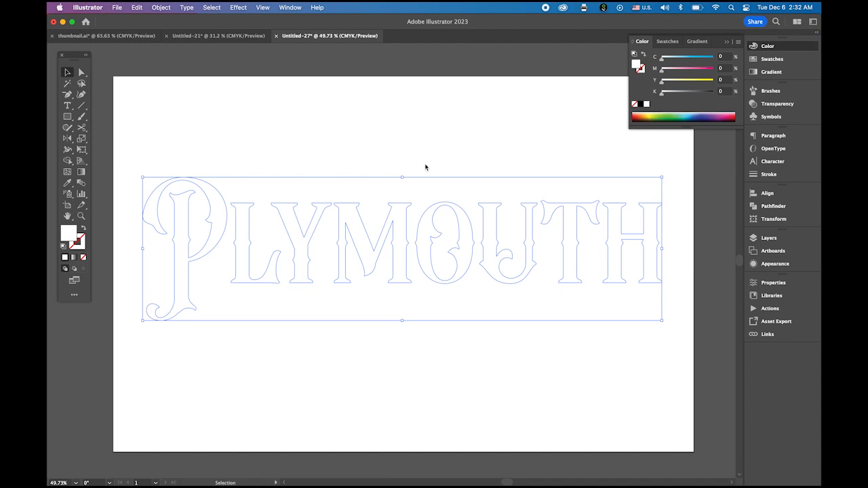
left_click(160, 9)
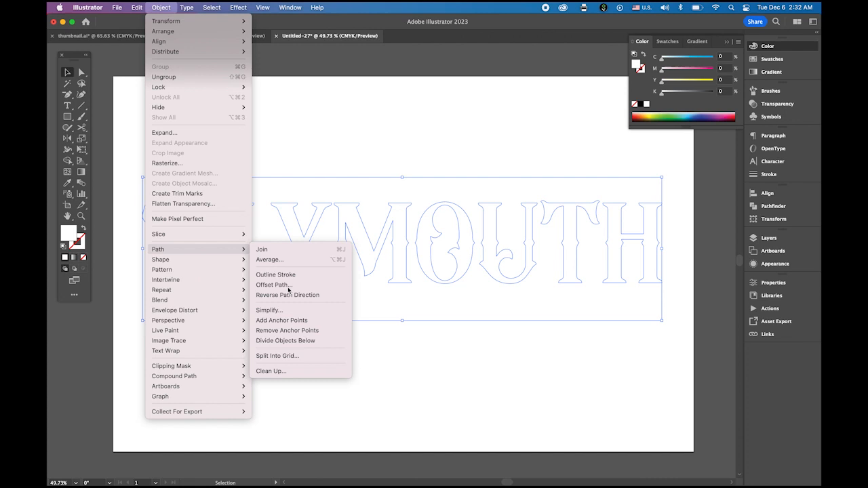
left_click(274, 285)
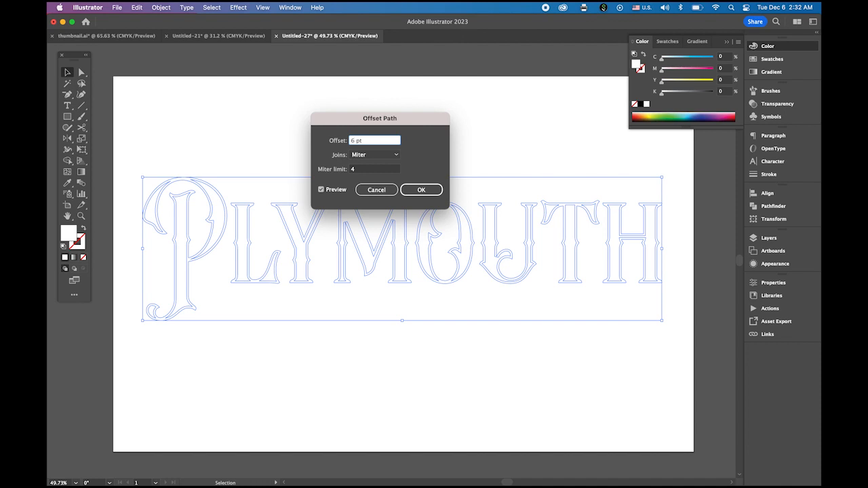
left_click(421, 190)
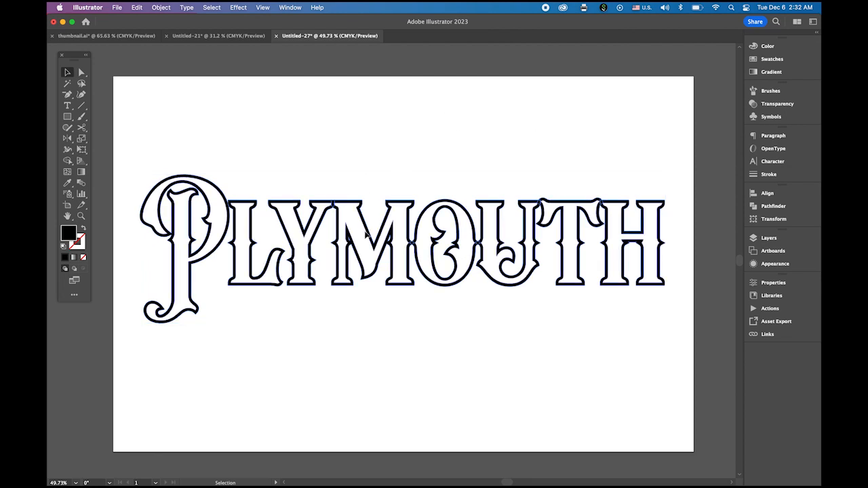
Ungroup the offset-outlined lettering into separate shapes and reselect them
left_click(366, 244)
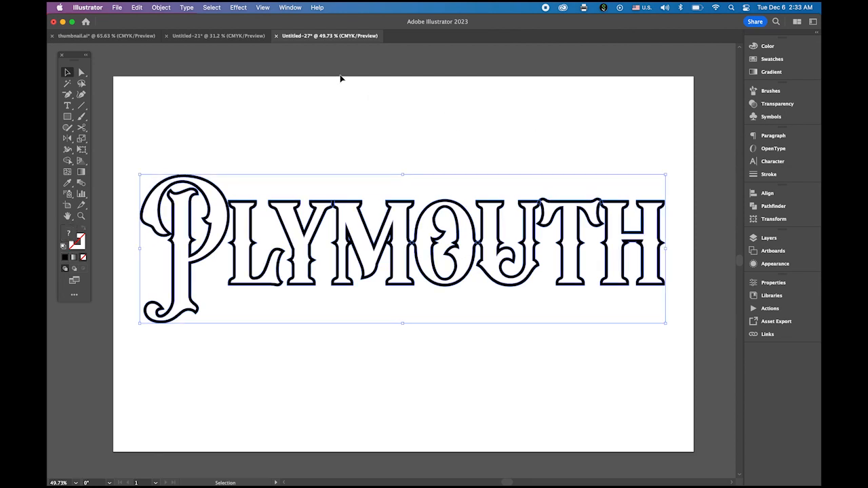
left_click(161, 9)
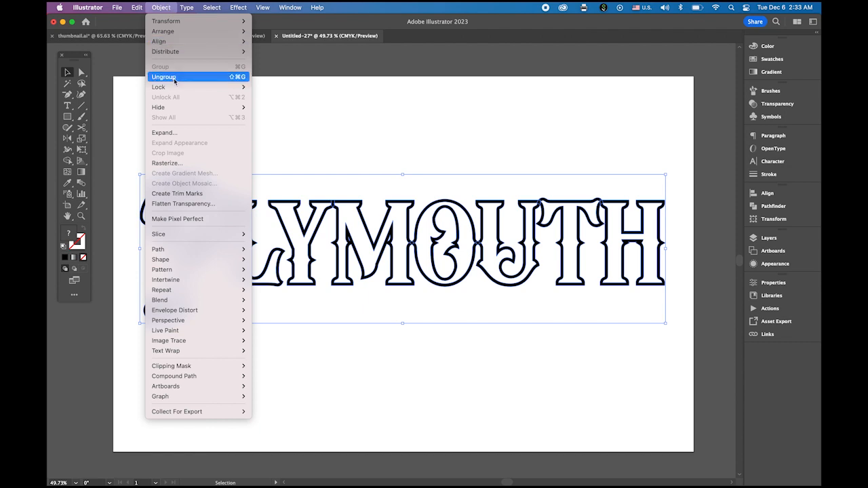
left_click(163, 76)
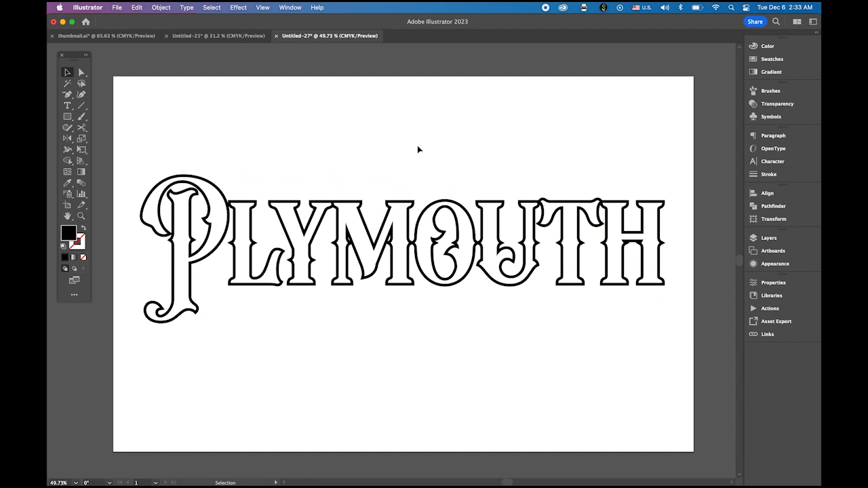
mouse_move(388, 163)
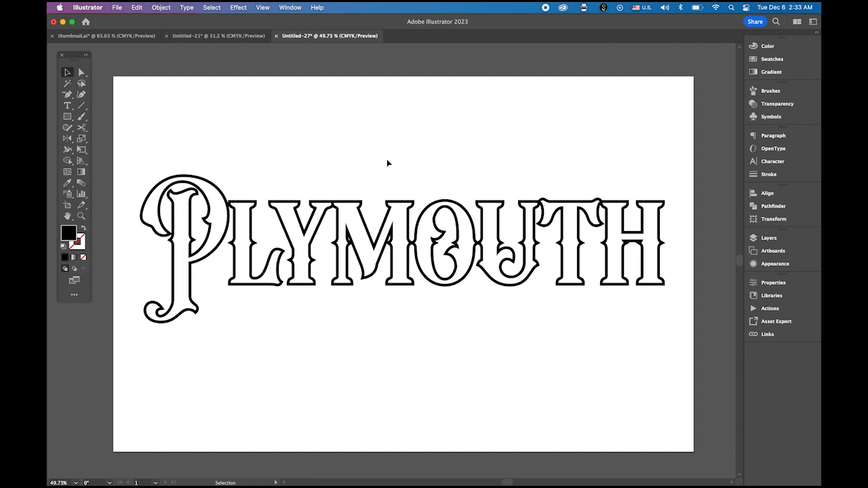
mouse_move(182, 225)
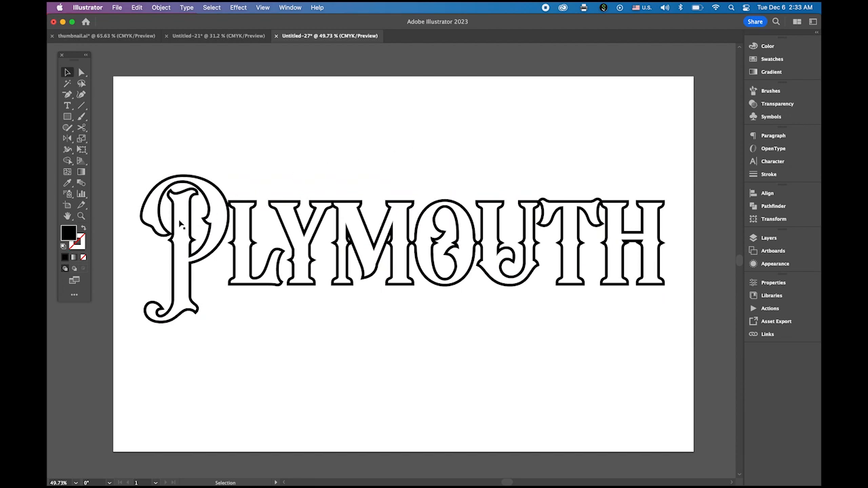
left_click(185, 217)
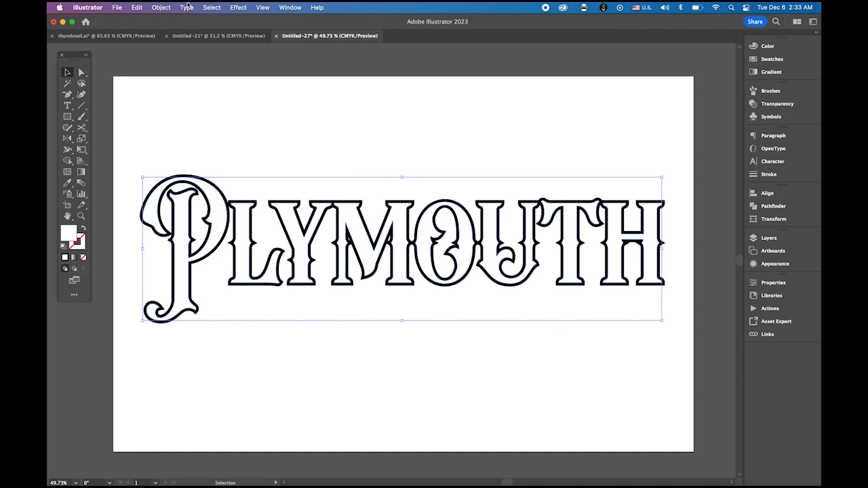
Add a negative offset path inside each letter and adjust the outline stroke weight
left_click(160, 8)
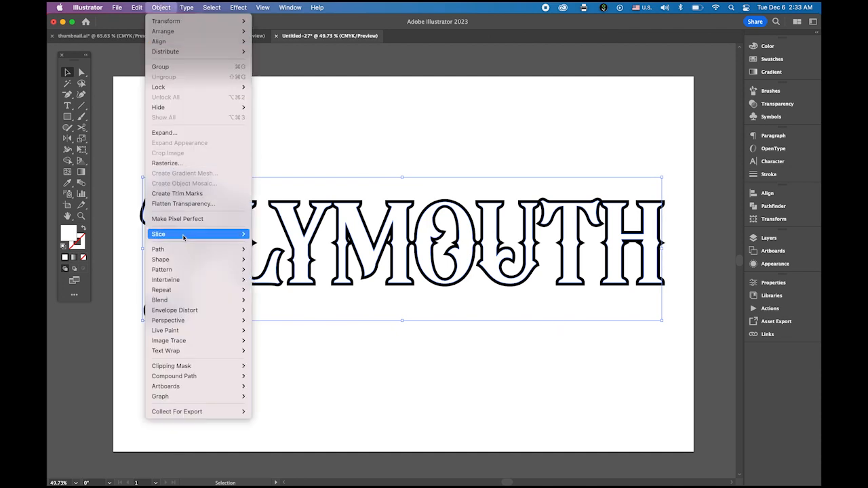
mouse_move(157, 249)
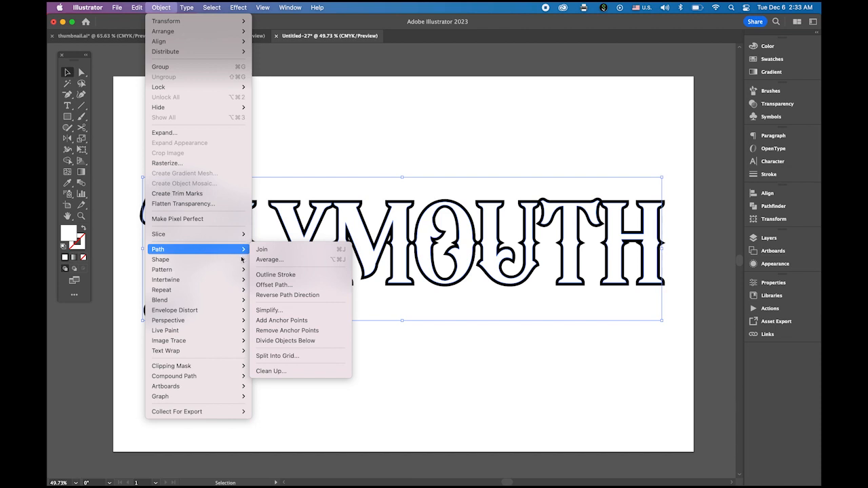
mouse_move(301, 285)
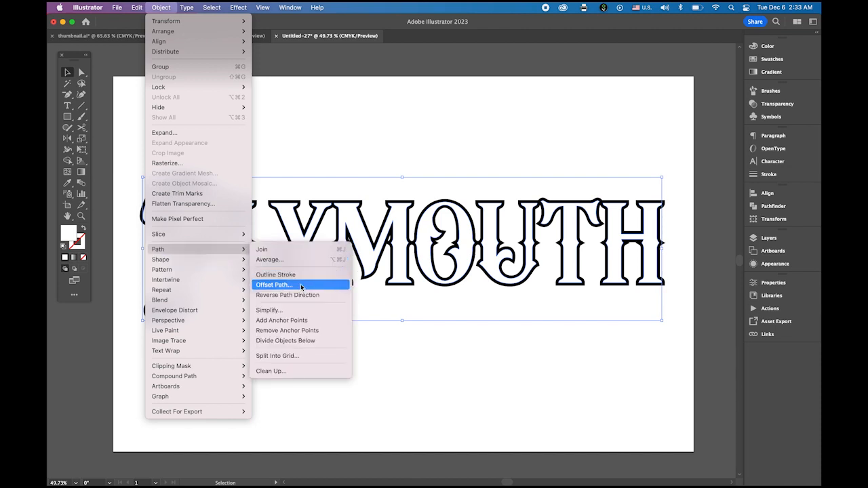
left_click(274, 285)
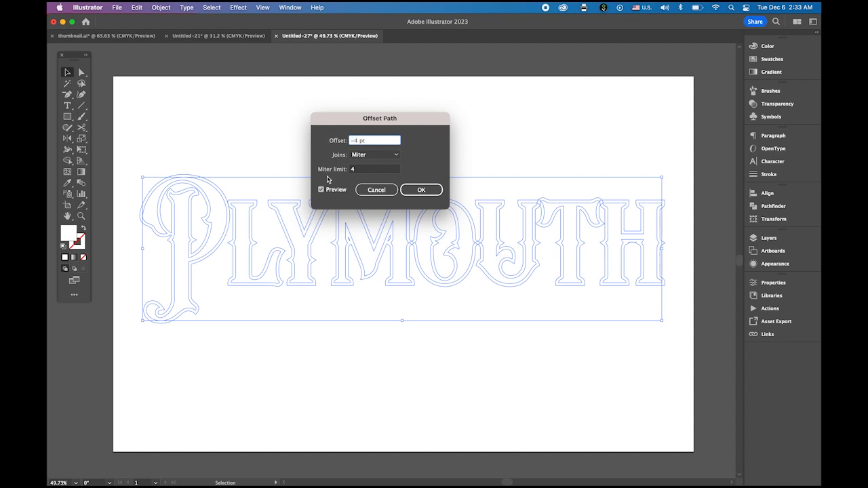
left_click(421, 190)
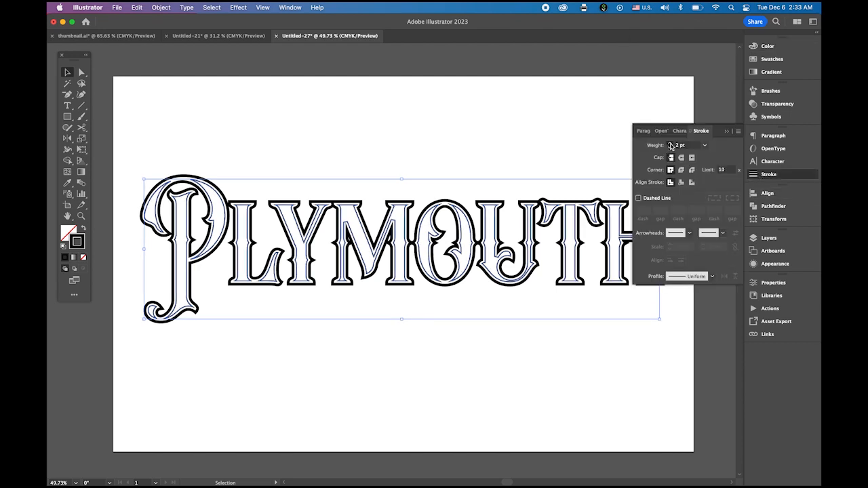
left_click(671, 144)
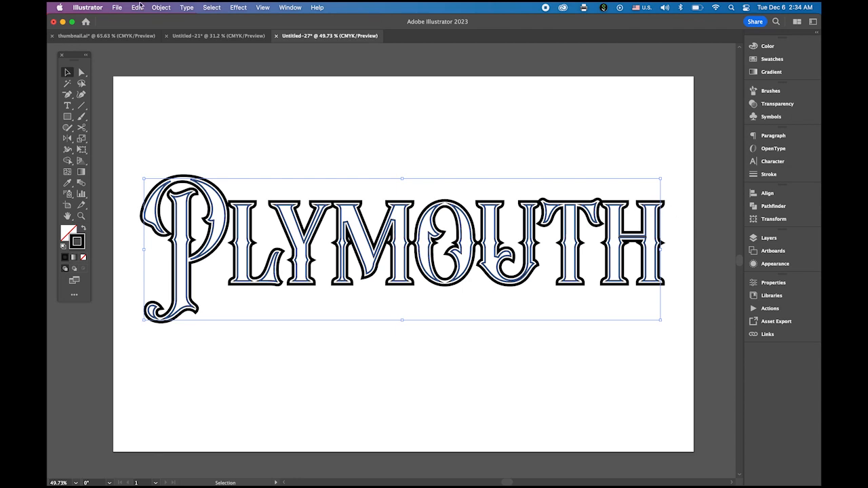
Make the letter outlines a compound path so bands cut out around each letter
left_click(161, 8)
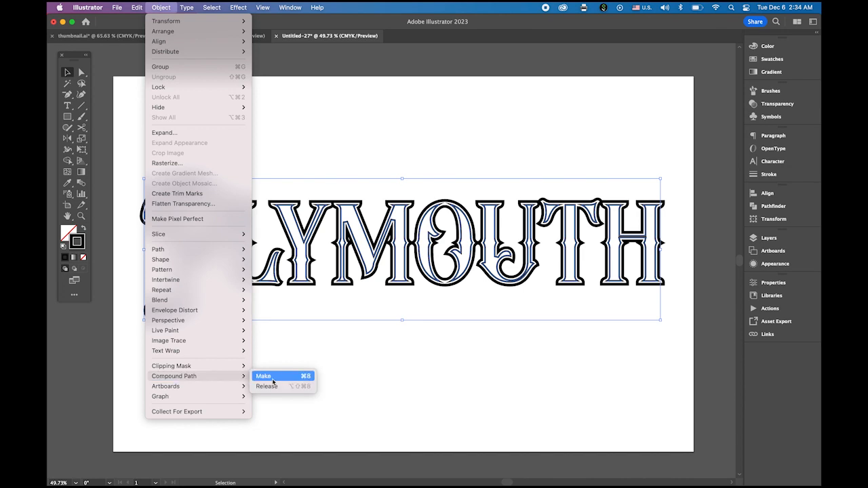
left_click(263, 376)
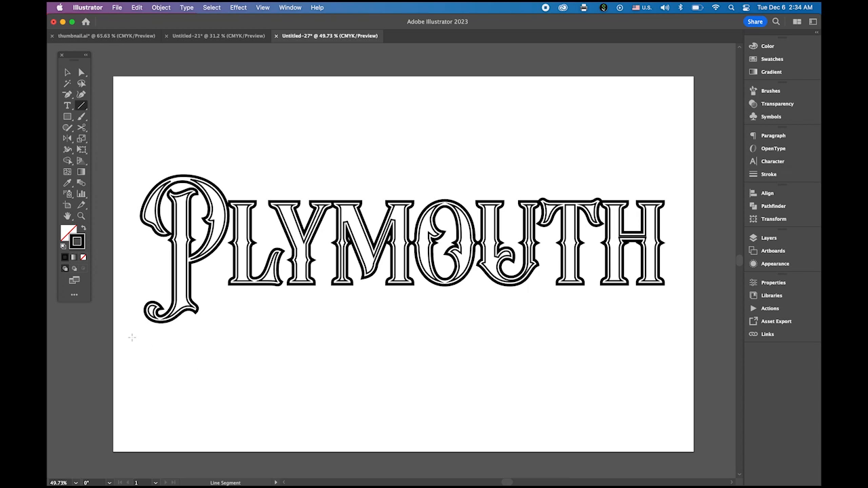
Draw a horizontal rule below the lettering, copy it above, and thicken its stroke
left_click_drag(129, 336, 488, 336)
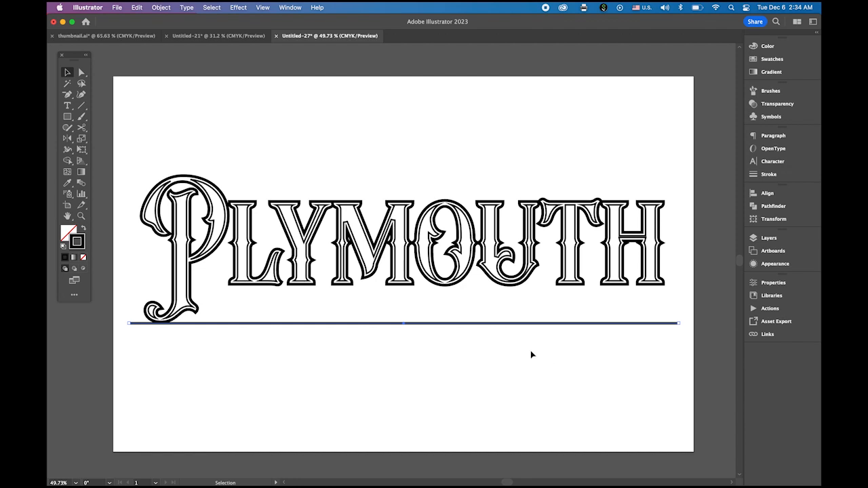
mouse_move(497, 338)
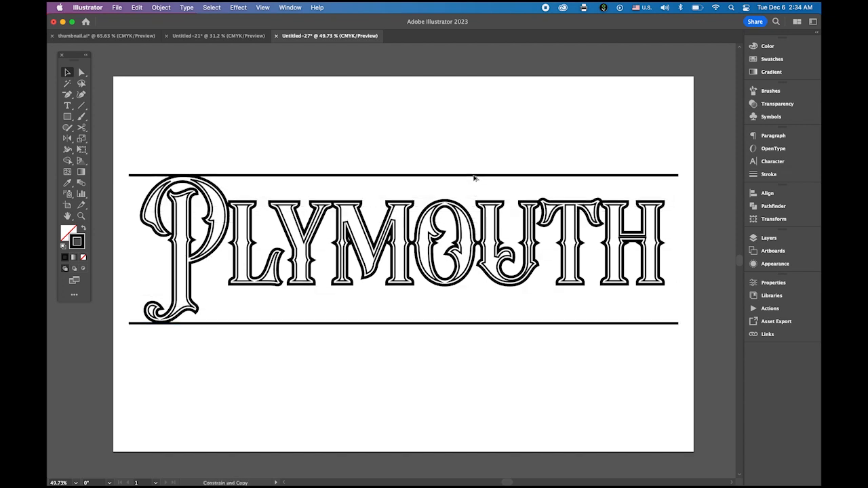
left_click(405, 177)
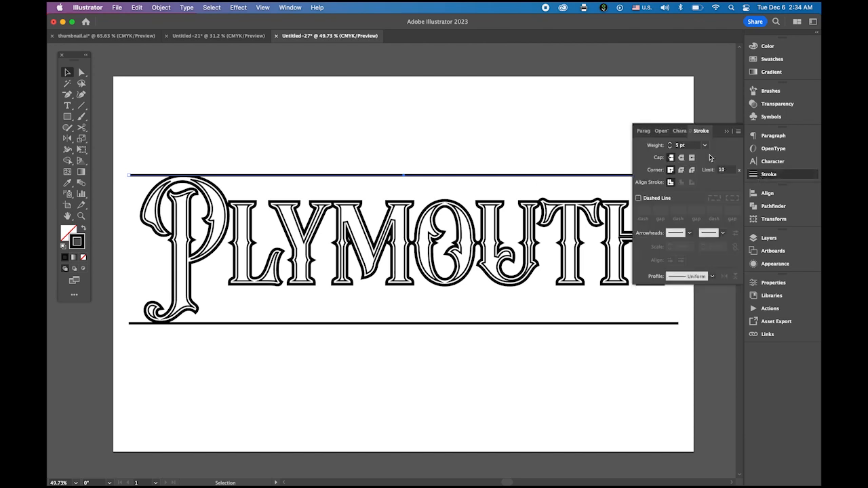
left_click(680, 145)
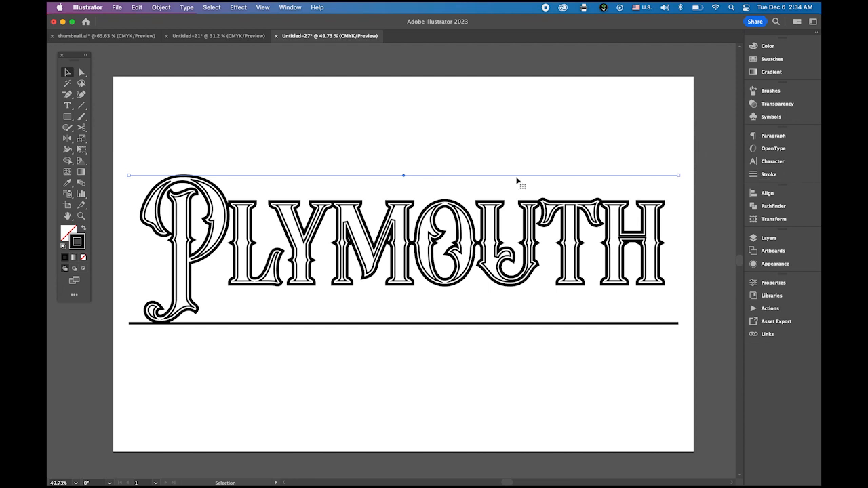
mouse_move(513, 176)
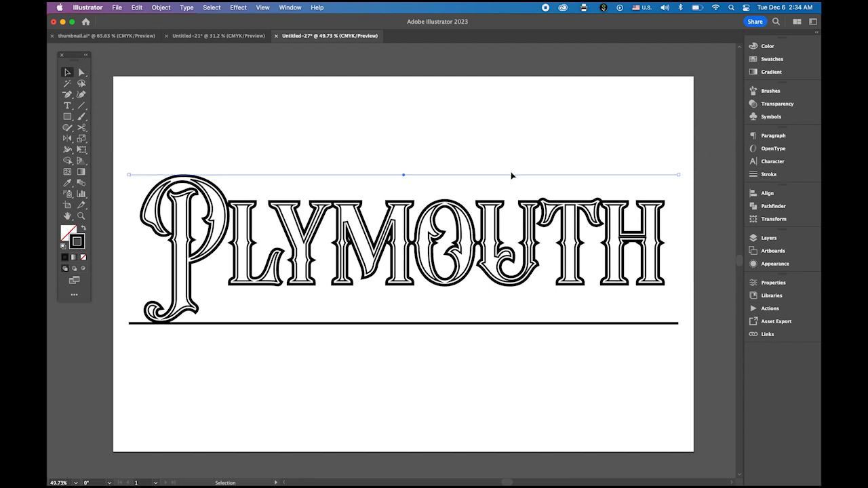
mouse_move(366, 274)
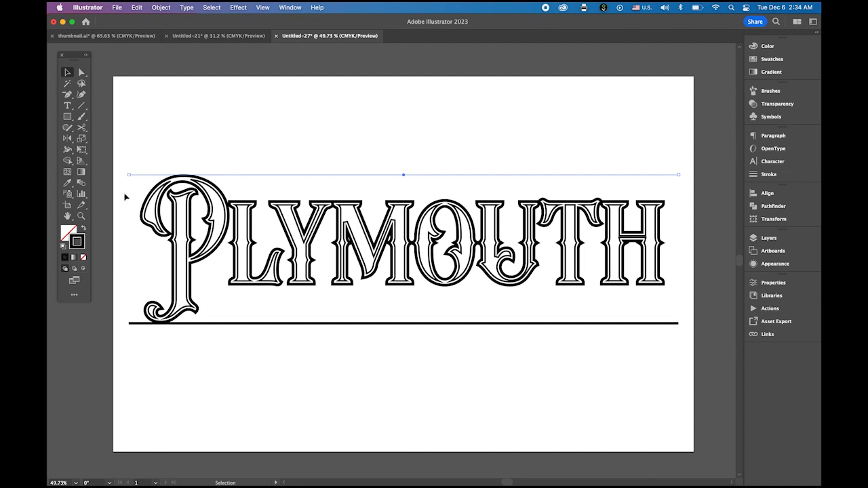
mouse_move(130, 178)
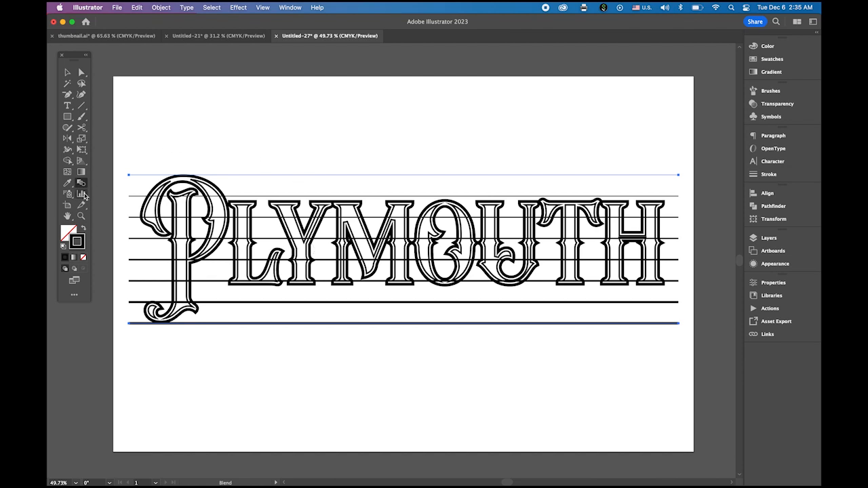
mouse_move(81, 183)
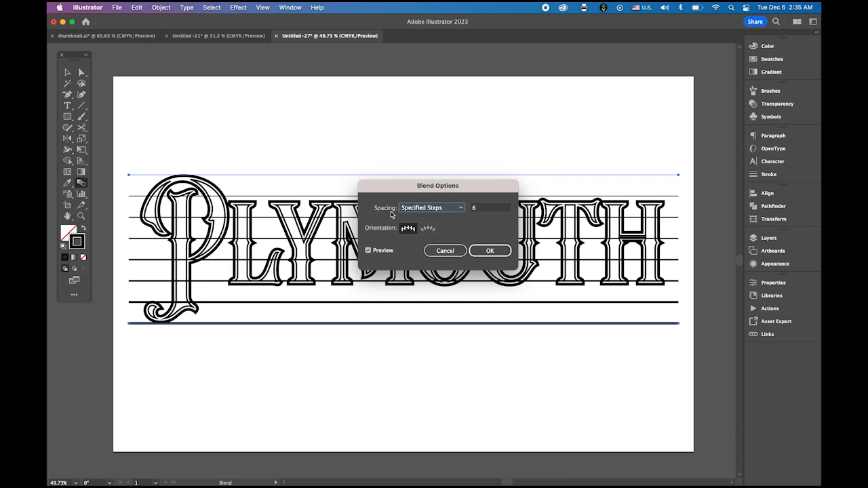
mouse_move(454, 212)
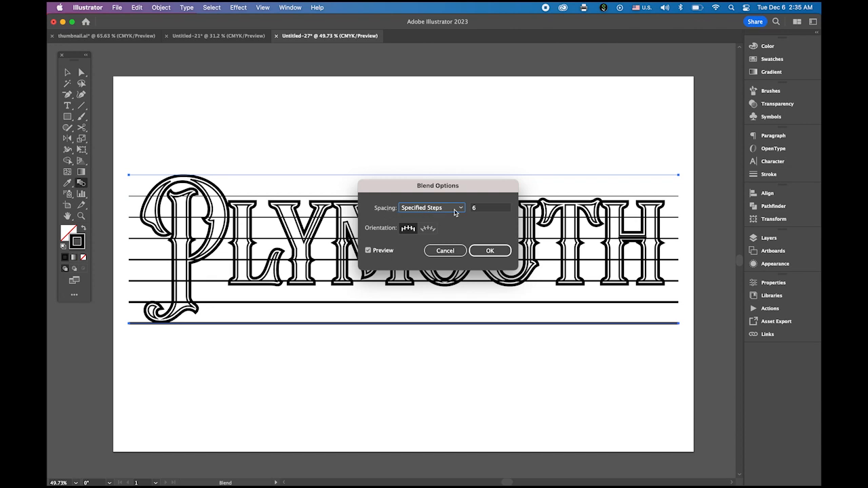
Blend the two rules with 65 specified steps to stripe the lettering
left_click(488, 207)
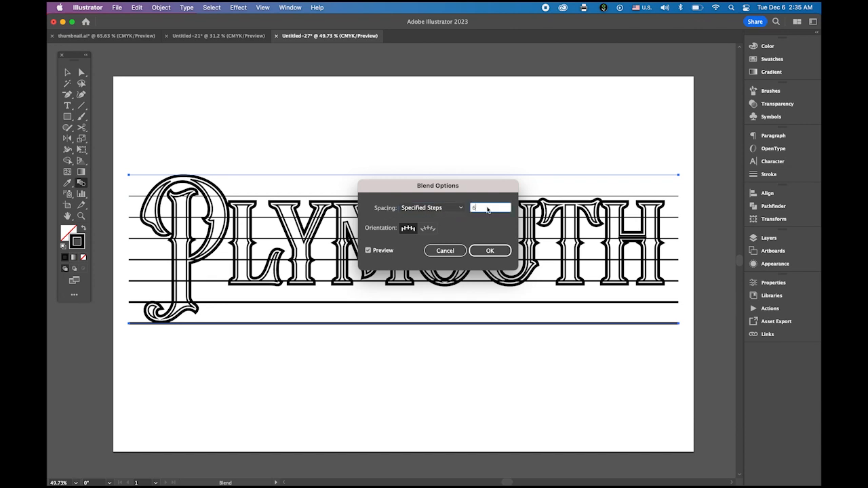
type("5")
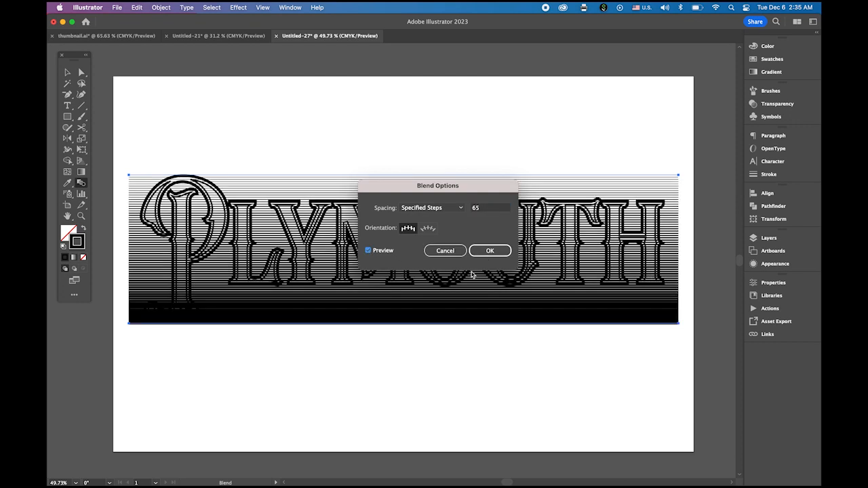
mouse_move(489, 250)
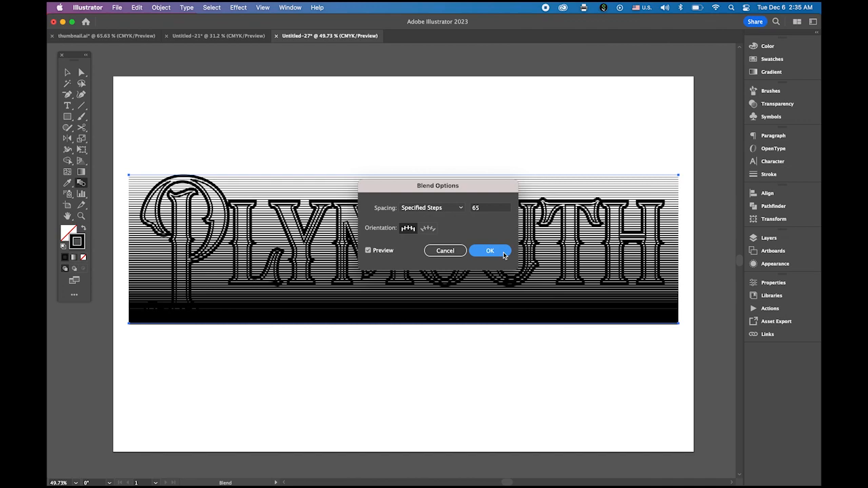
left_click(490, 250)
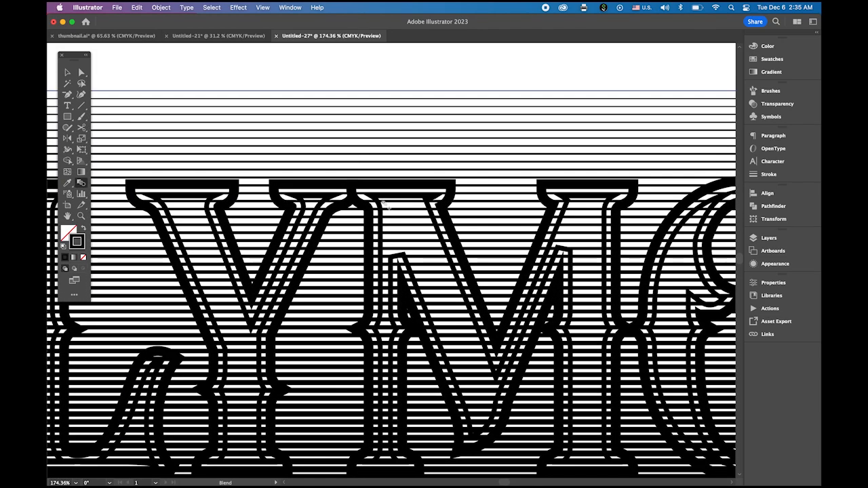
Expand the stripe blend into individual horizontal line shapes via Object > Expand
left_click(160, 9)
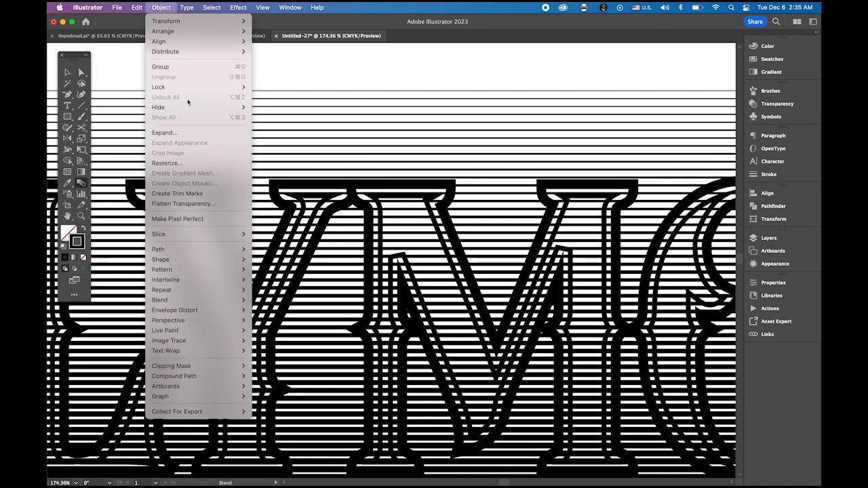
left_click(164, 133)
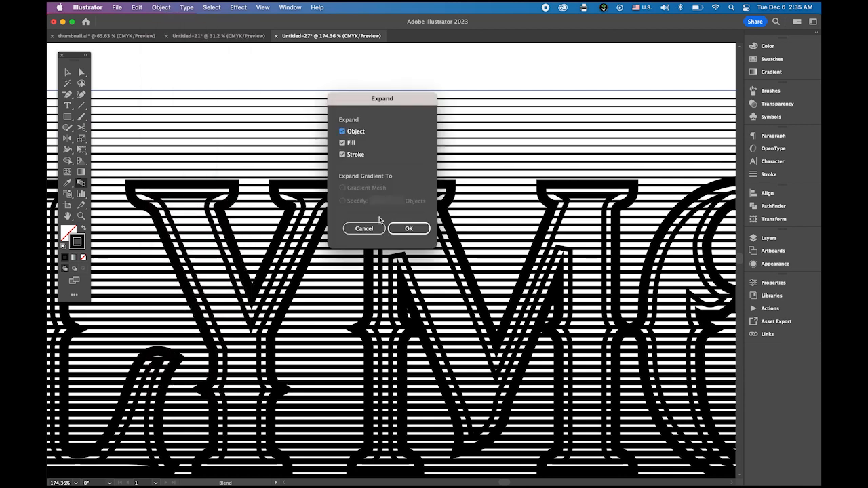
left_click(409, 228)
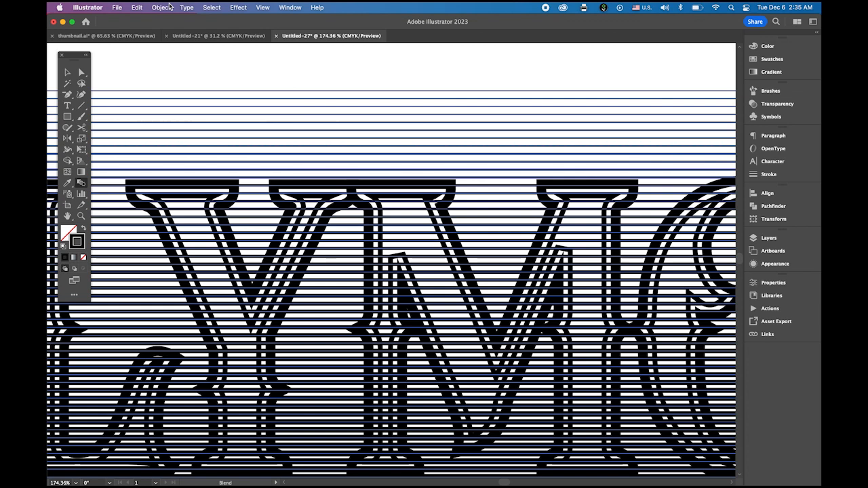
Combine the expanded stripe lines into a single compound path
left_click(160, 8)
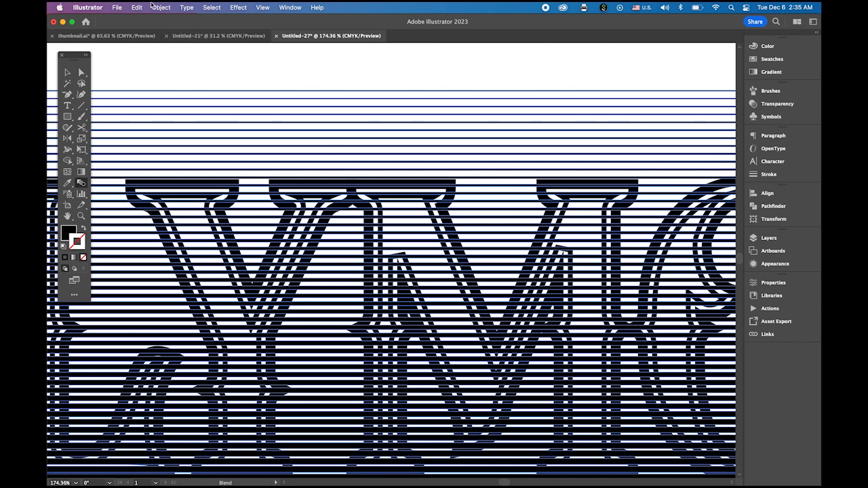
left_click(160, 8)
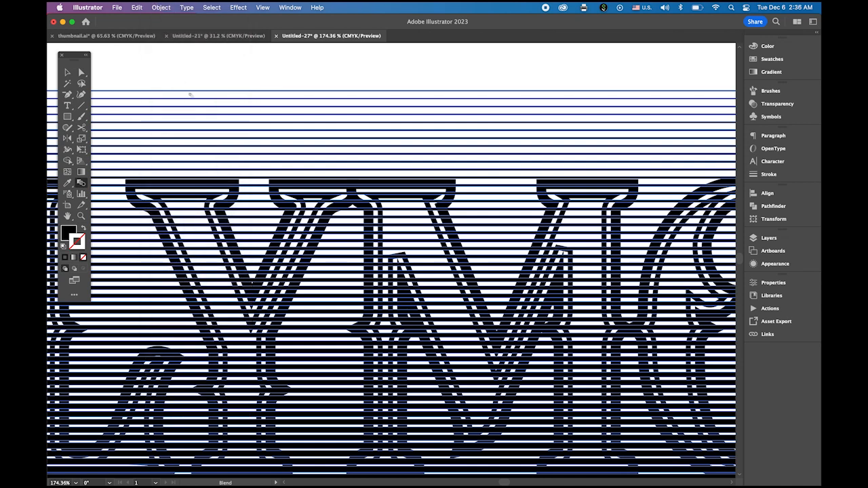
left_click(160, 8)
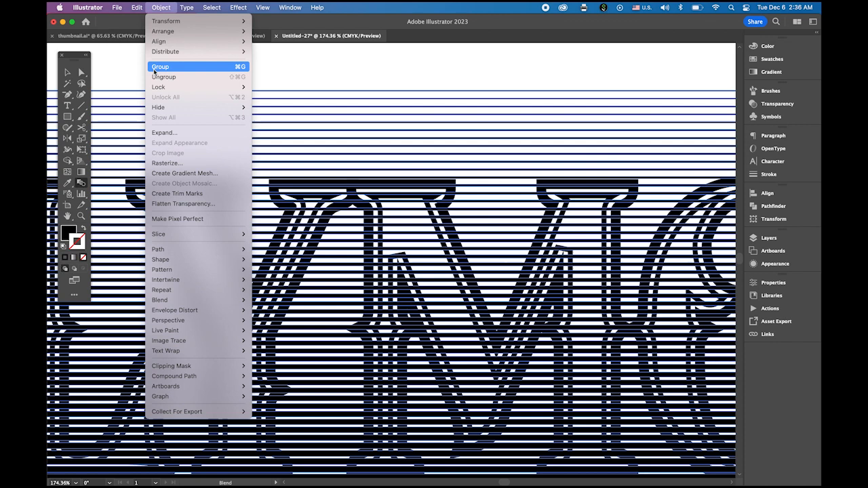
mouse_move(174, 376)
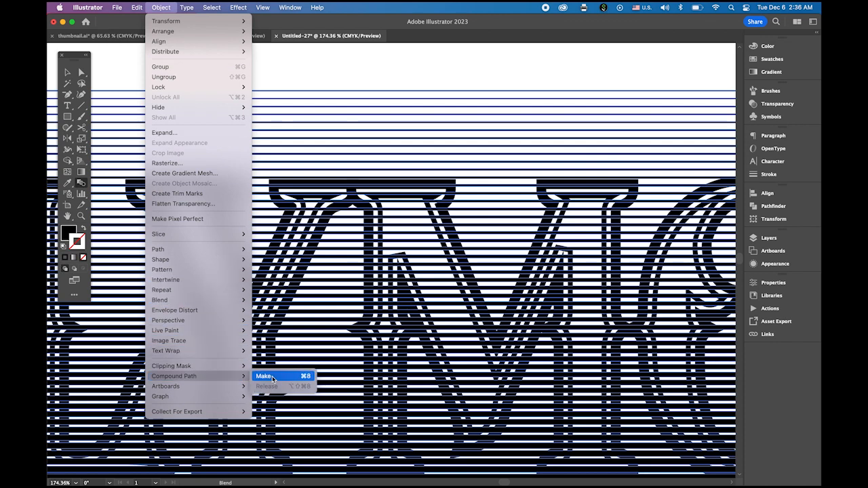
left_click(264, 376)
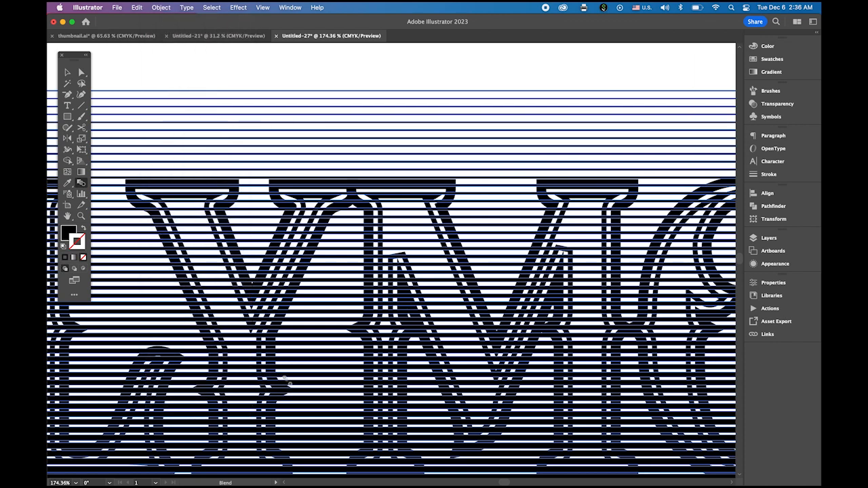
mouse_move(203, 188)
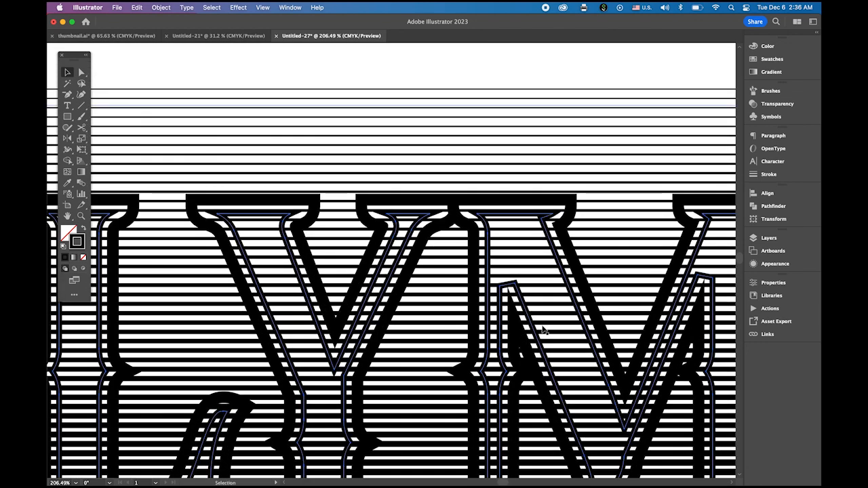
Paste the lettering in front and Pathfinder-intersect it so stripes stay inside the letters
left_click(136, 8)
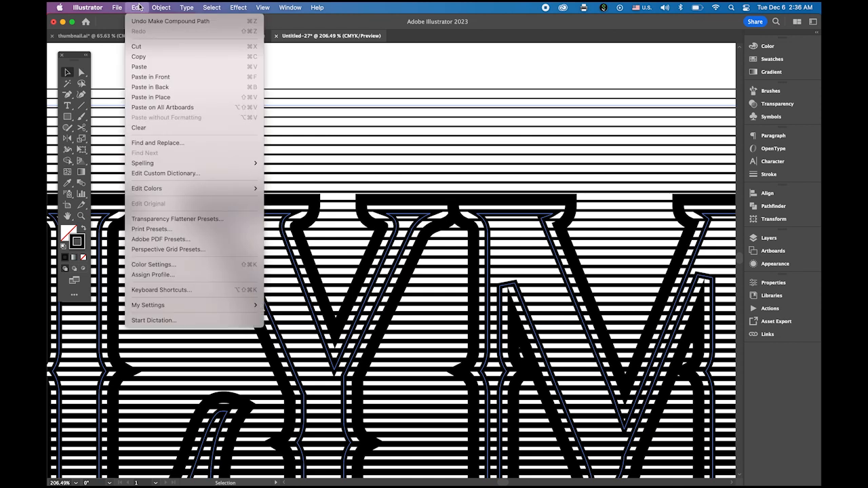
mouse_move(158, 76)
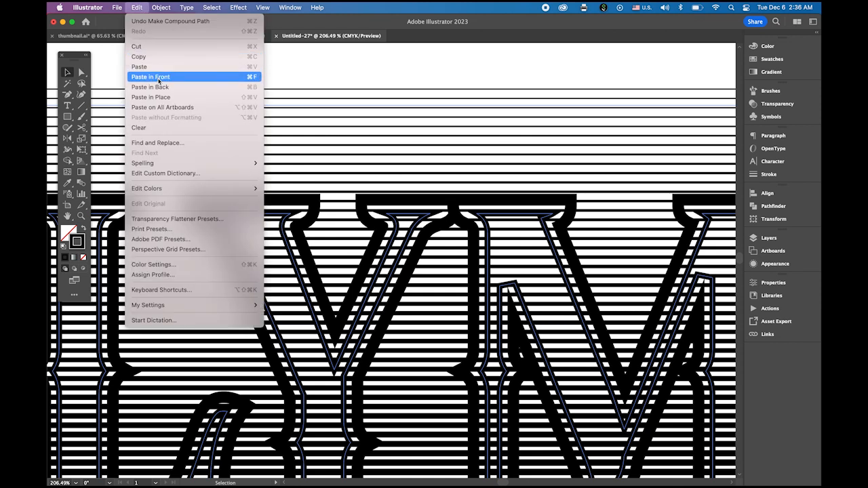
left_click(149, 76)
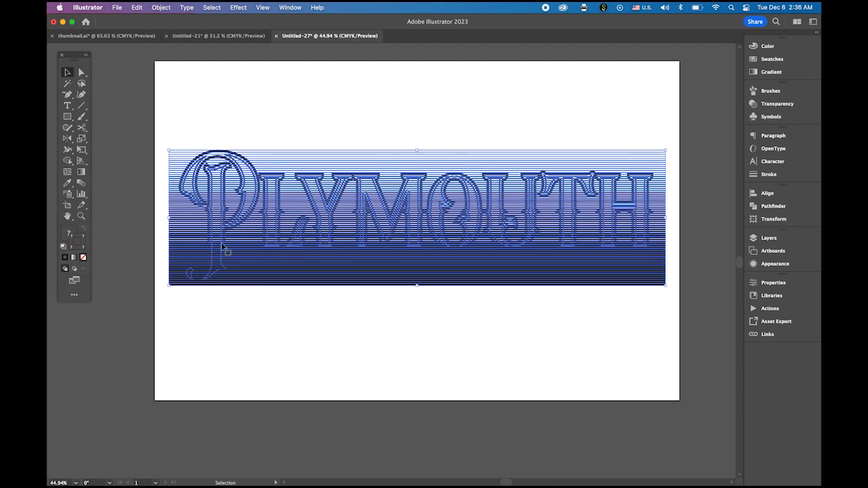
mouse_move(721, 235)
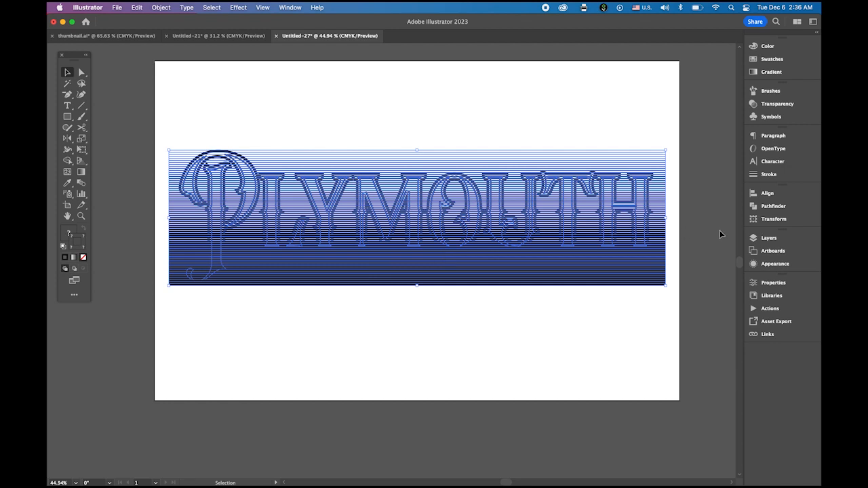
left_click(773, 206)
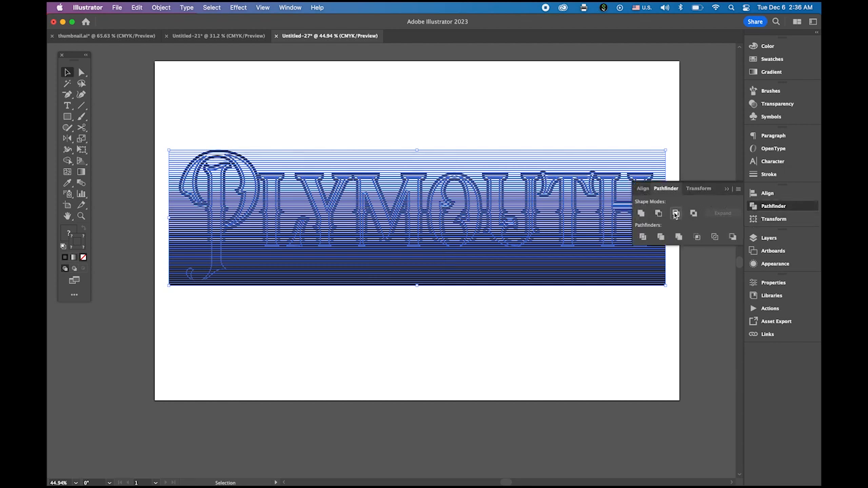
left_click(676, 213)
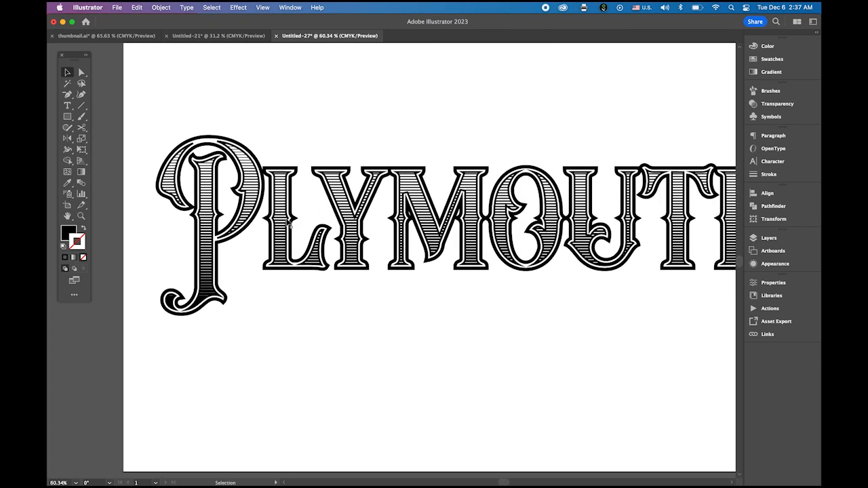
mouse_move(304, 244)
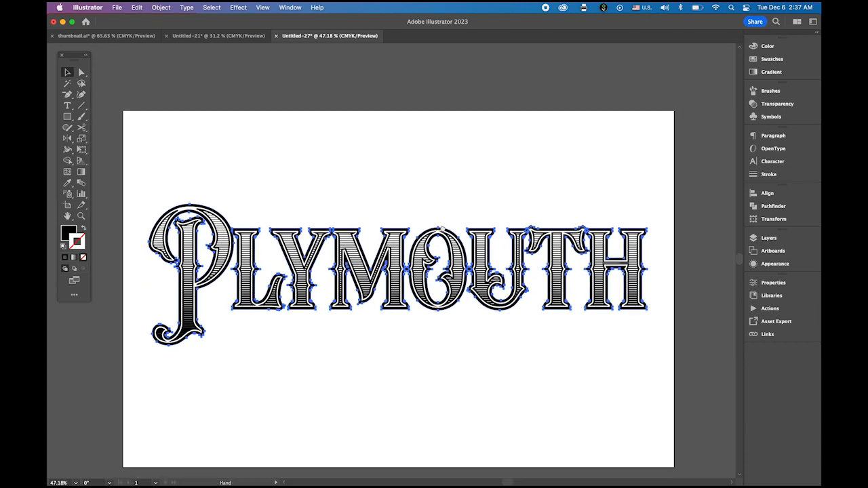
Add a solid black copy of the lettering and send it to the back behind the striped letters
left_click(161, 8)
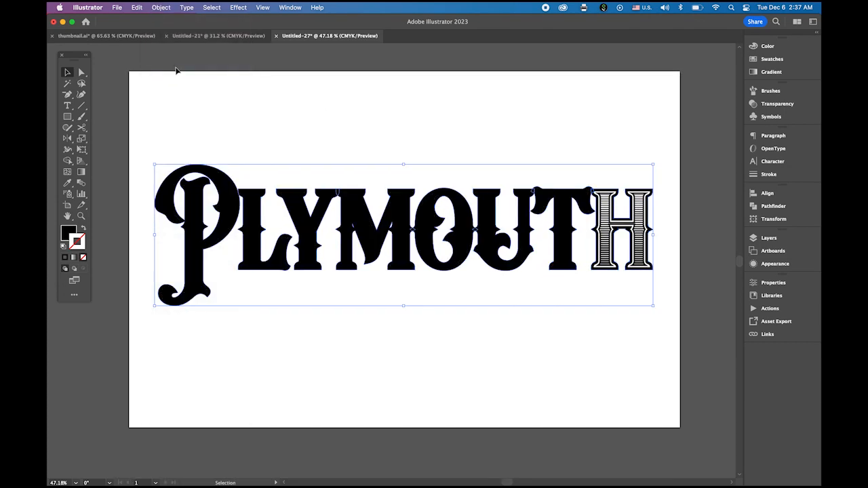
left_click(160, 8)
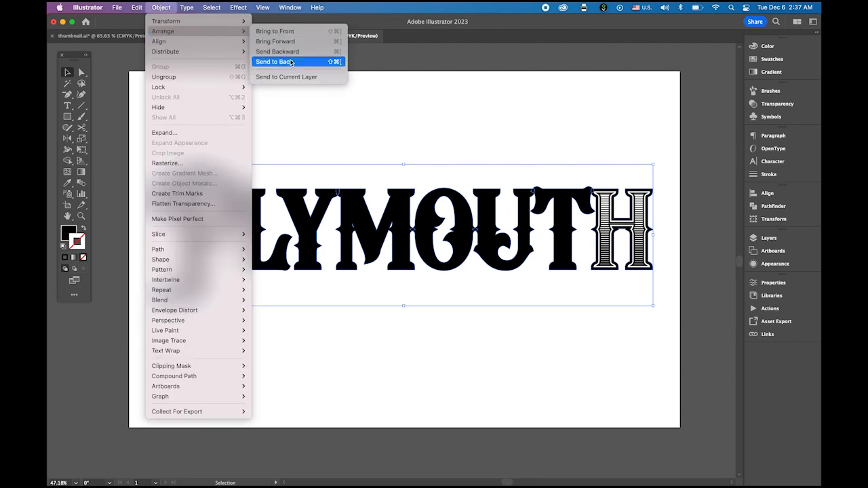
left_click(274, 63)
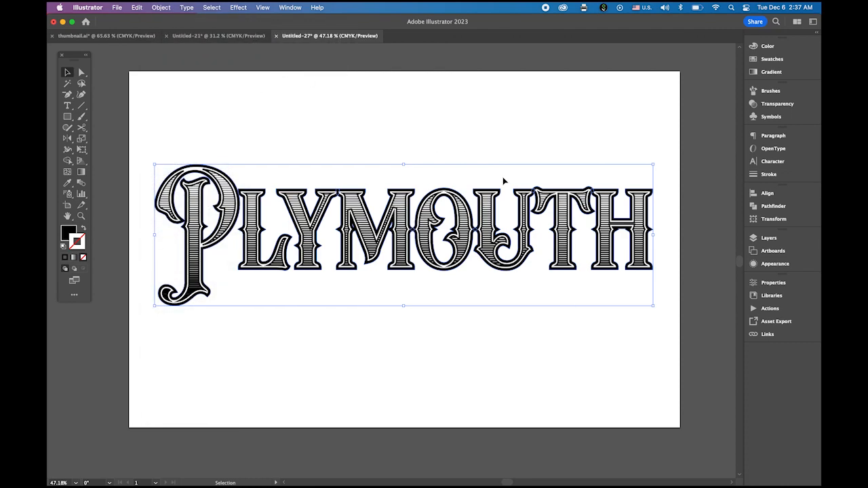
mouse_move(502, 176)
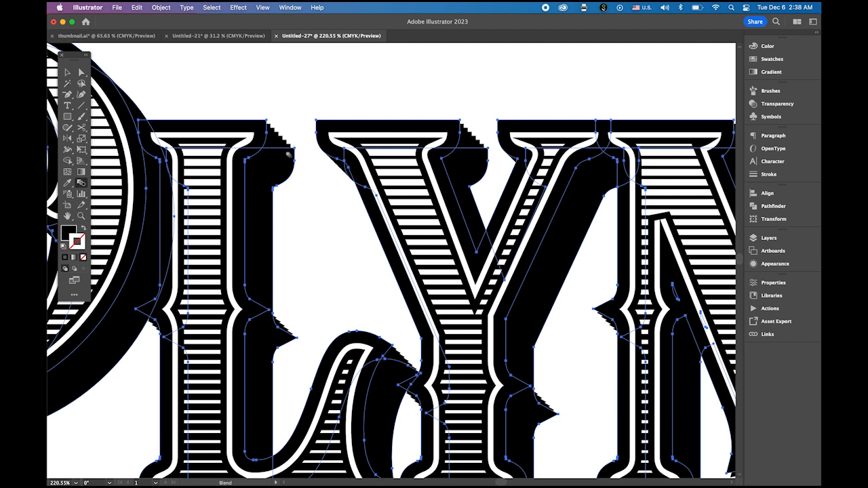
mouse_move(81, 185)
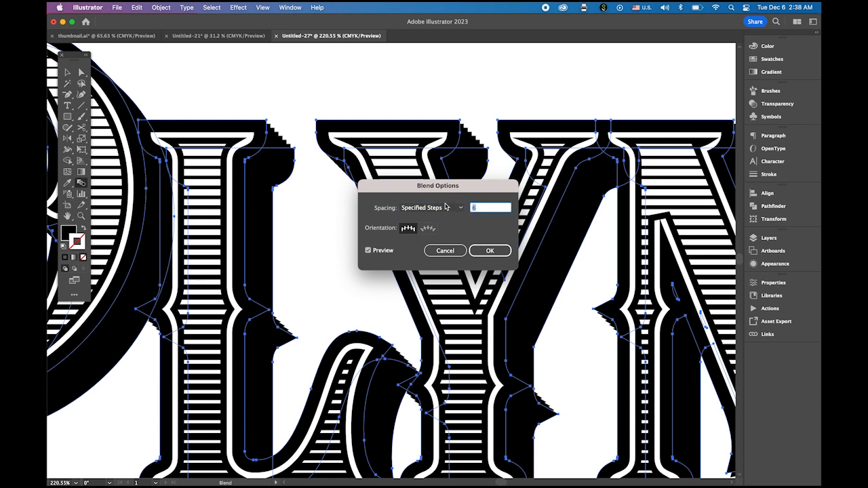
Set the shadow blend to 30 specified steps and confirm
type("30")
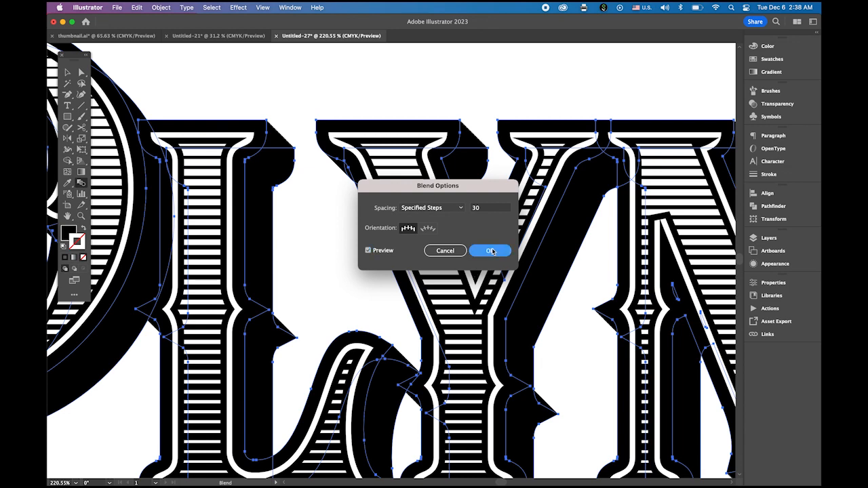
left_click(490, 249)
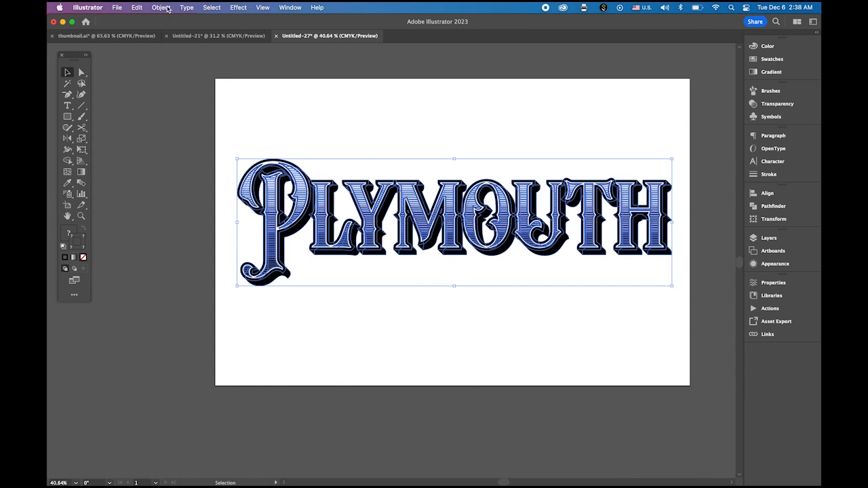
Expand the shadow blend with Object, Fill and Stroke kept checked
left_click(160, 8)
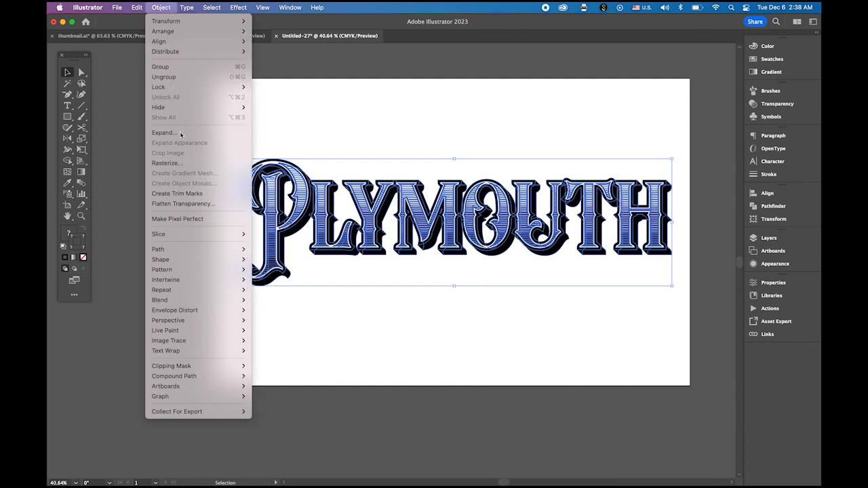
left_click(164, 133)
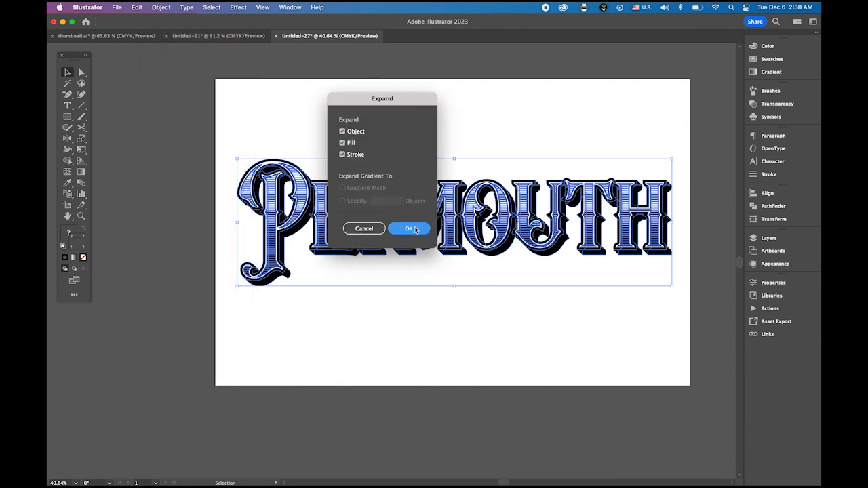
left_click(410, 227)
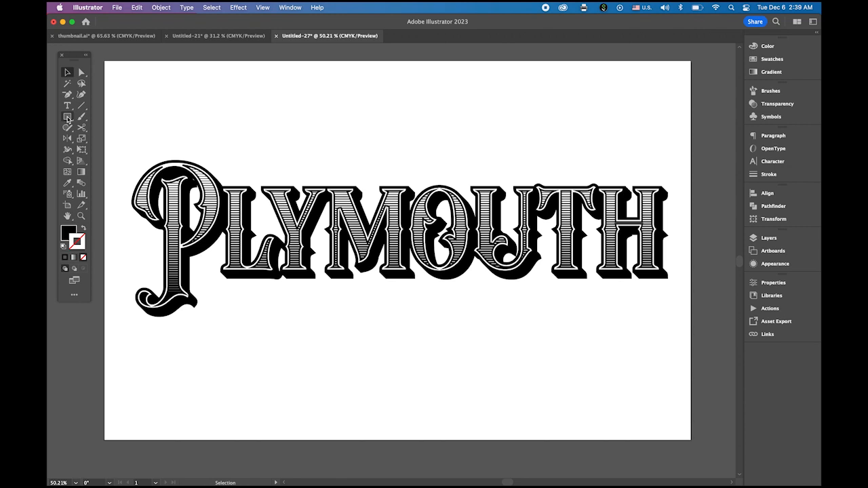
Draw a black rectangle bar above the lettering and place a matching copy below it
left_click(68, 117)
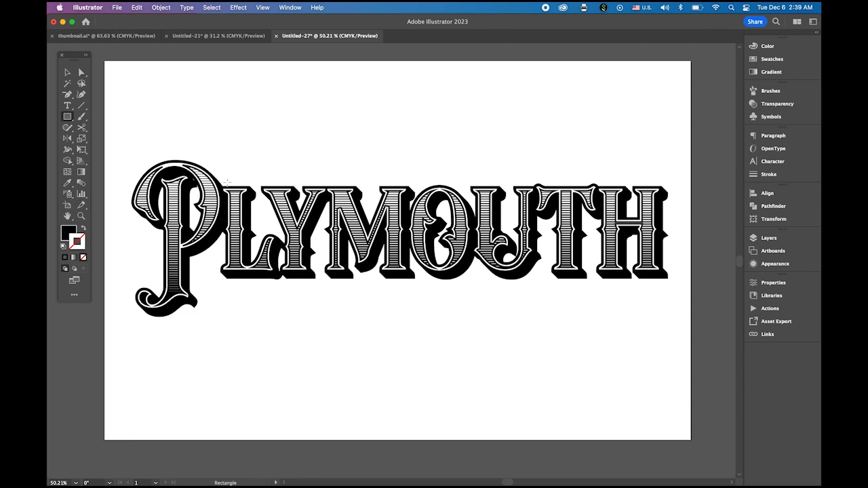
left_click_drag(228, 179, 558, 179)
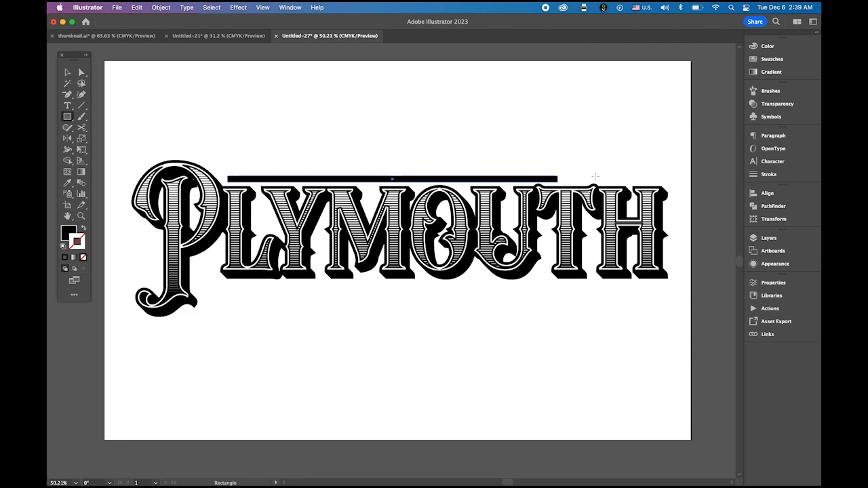
left_click_drag(556, 177, 657, 175)
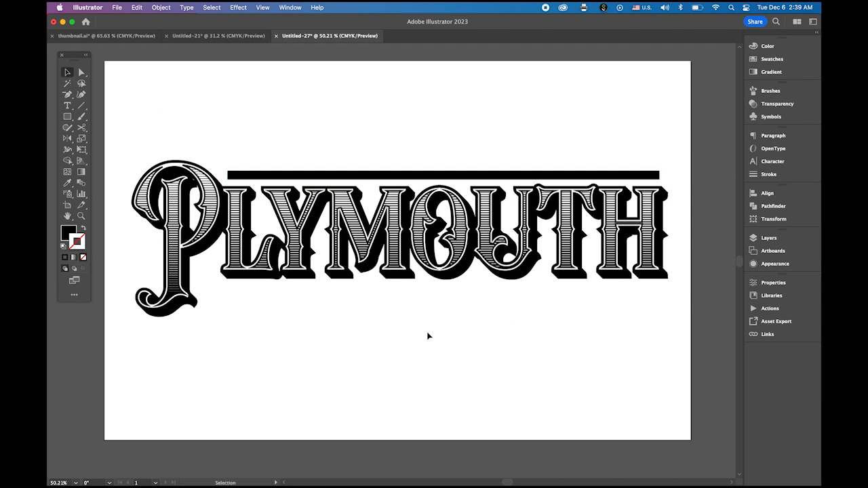
mouse_move(464, 179)
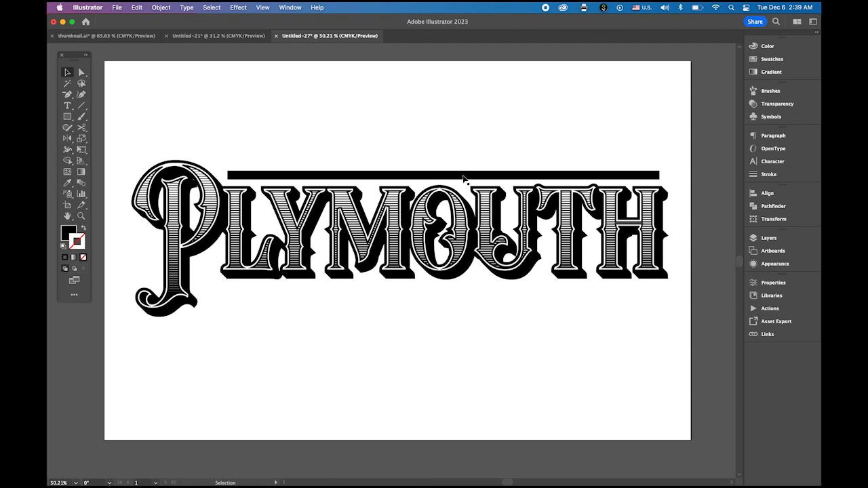
left_click(441, 175)
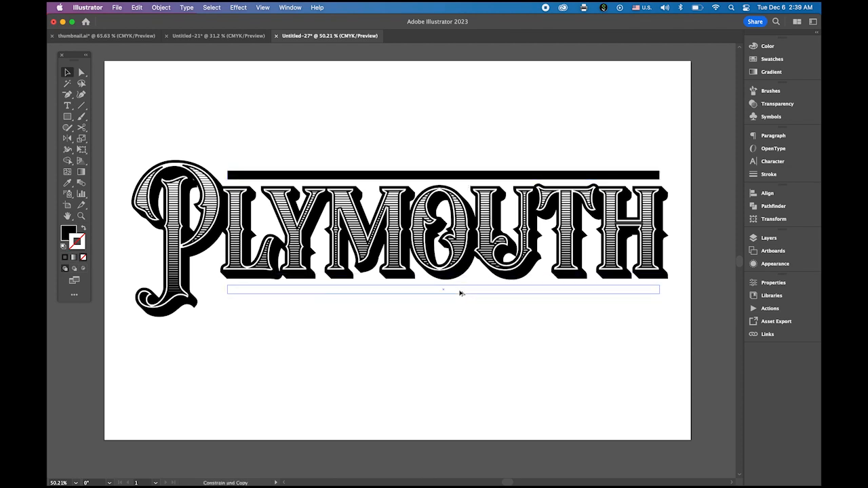
left_click(444, 290)
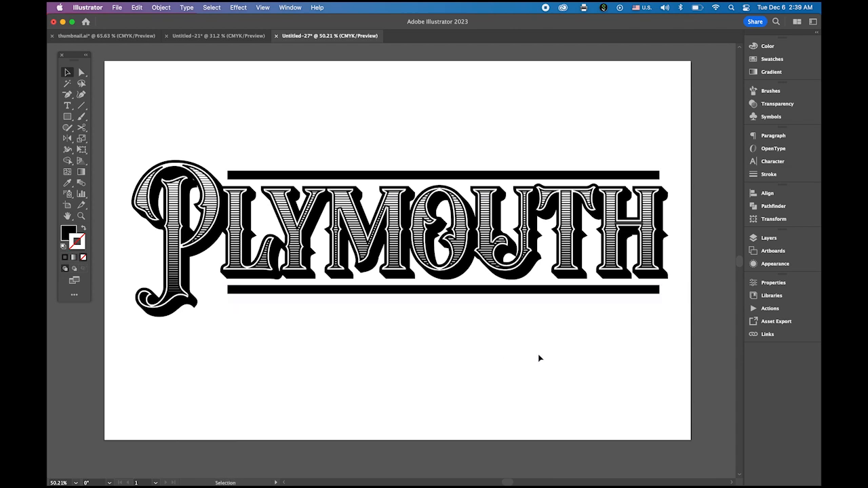
mouse_move(150, 261)
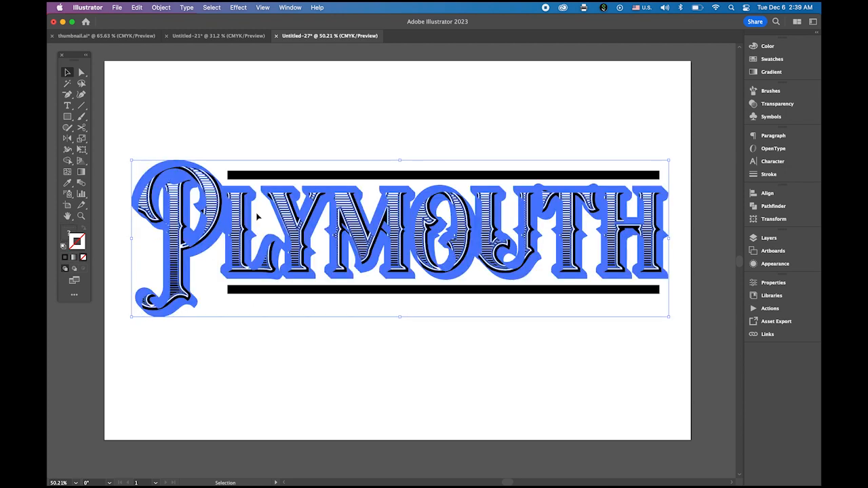
Group the PLYMOUTH lettering with both black bars into one unit
left_click(160, 8)
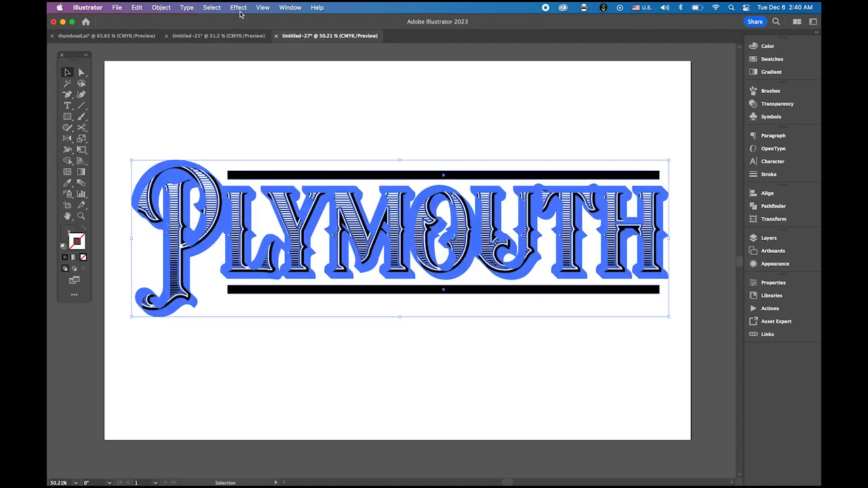
Apply Effect > Warp > Rise to the group and move the dialog aside to see the artwork
left_click(239, 8)
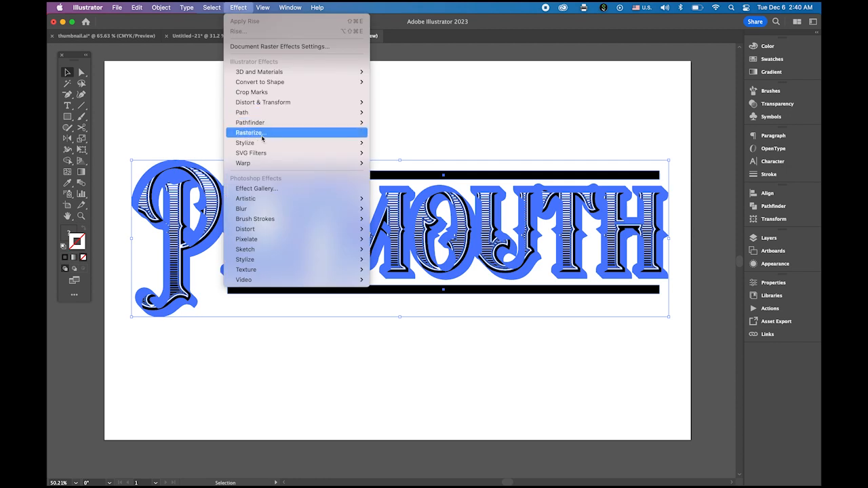
mouse_move(271, 162)
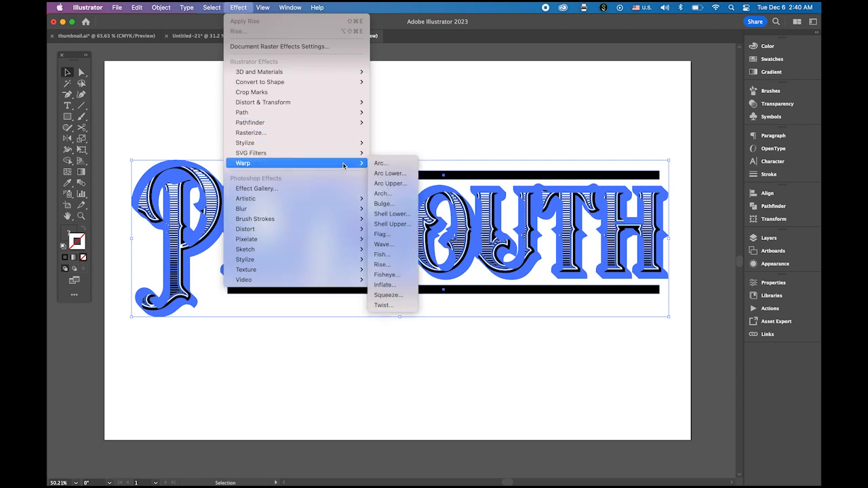
mouse_move(382, 264)
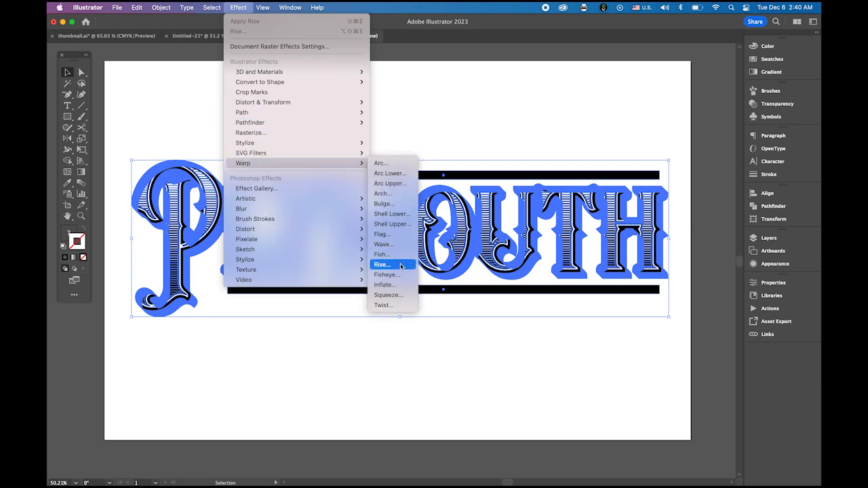
left_click(383, 265)
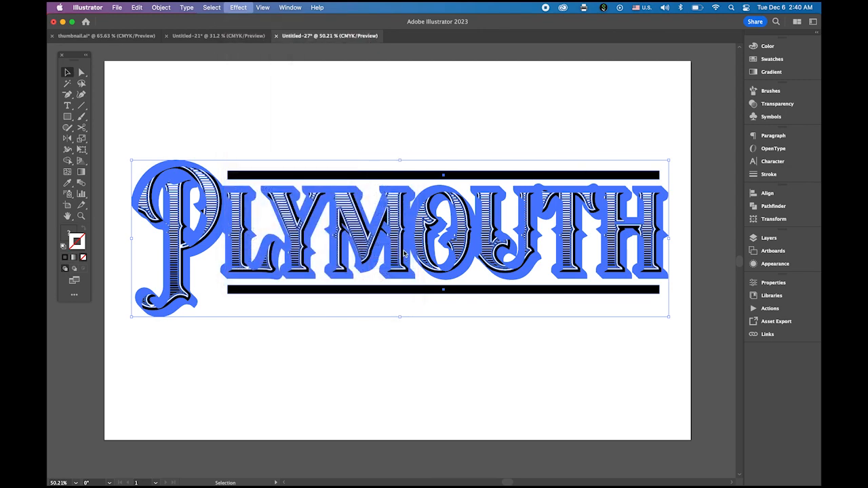
left_click(239, 9)
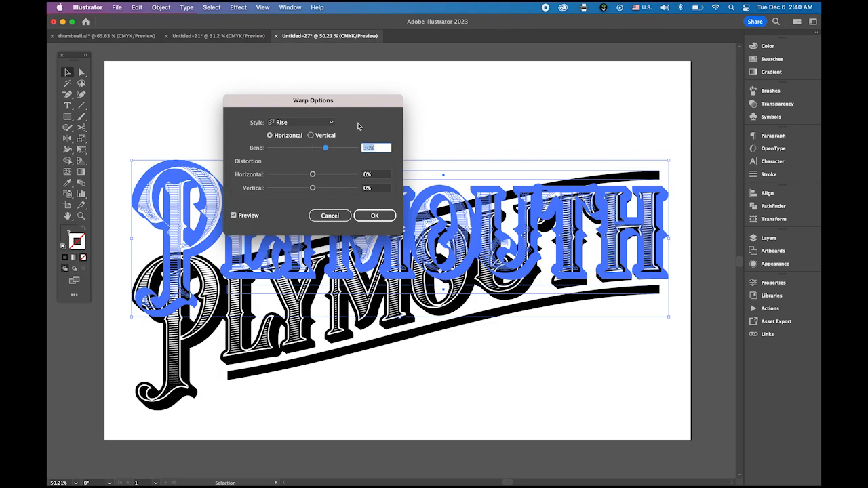
left_click_drag(312, 101, 211, 71)
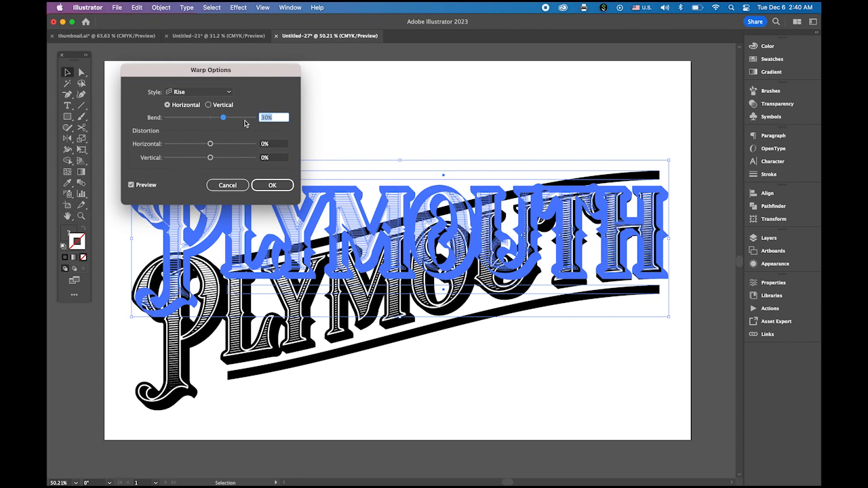
Fine-tune the Bend slider to a gentle rise and apply the warp
left_click_drag(222, 117, 233, 117)
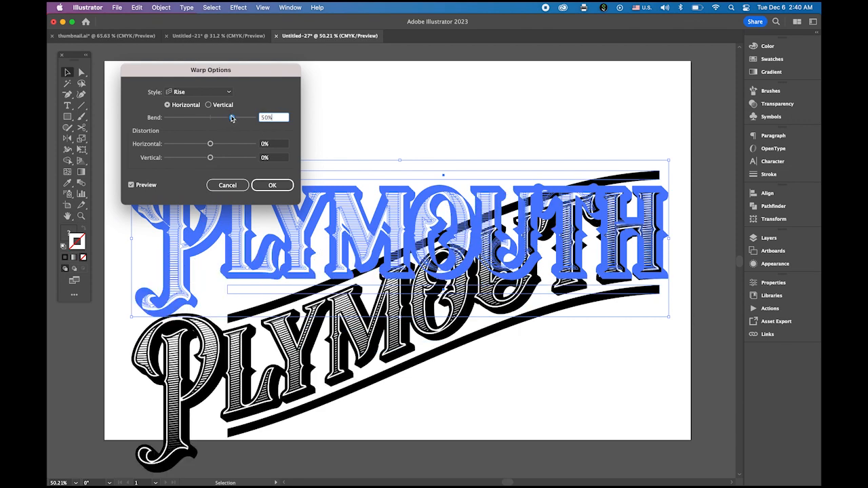
left_click_drag(239, 117, 228, 117)
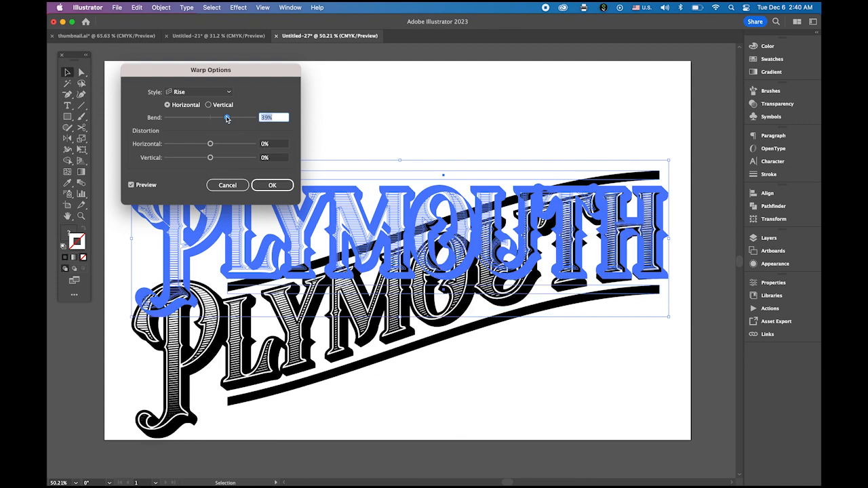
left_click_drag(228, 117, 222, 117)
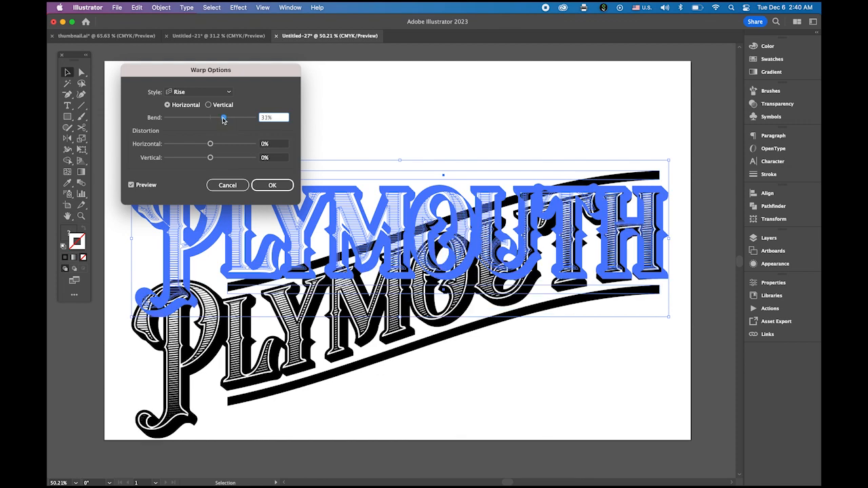
left_click_drag(225, 117, 222, 117)
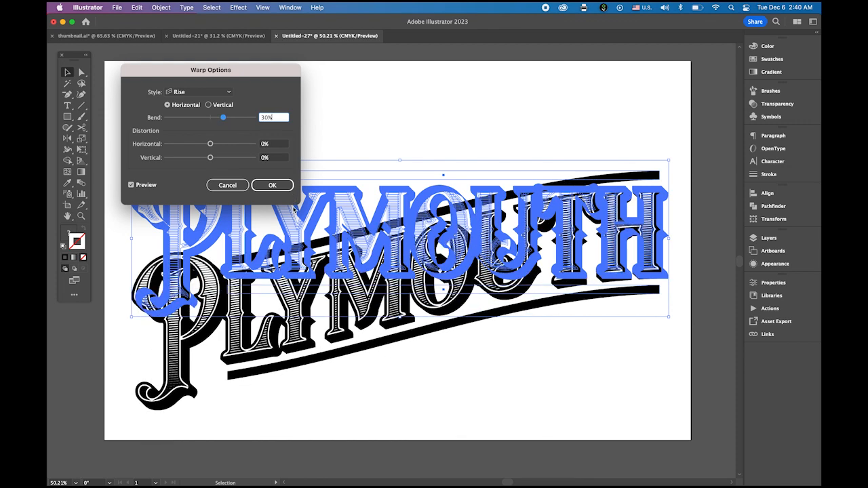
left_click(271, 185)
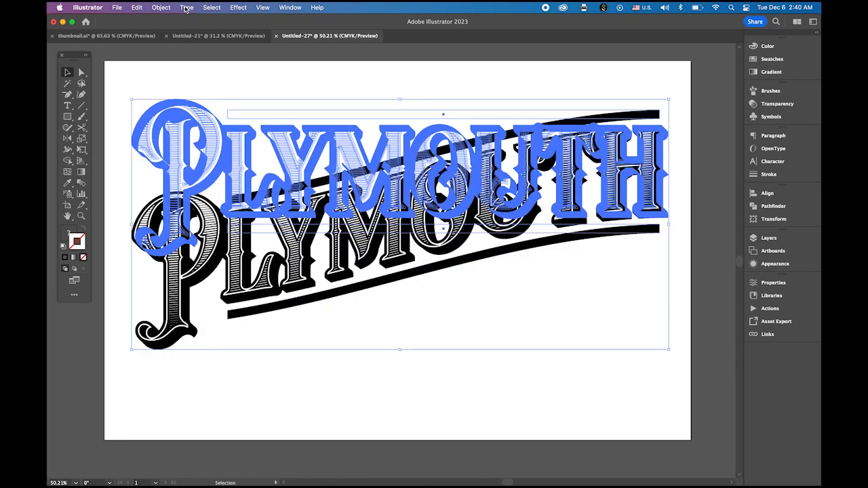
Make the rise warp permanent with Object > Expand Appearance
left_click(160, 8)
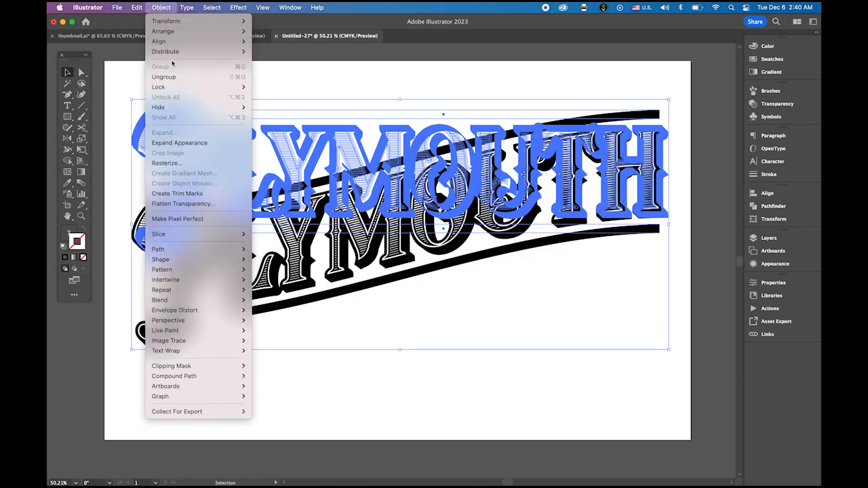
mouse_move(179, 142)
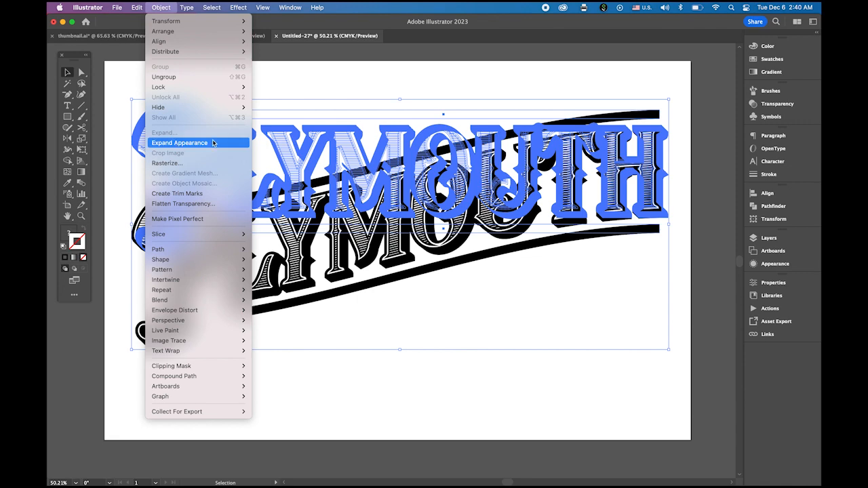
left_click(179, 142)
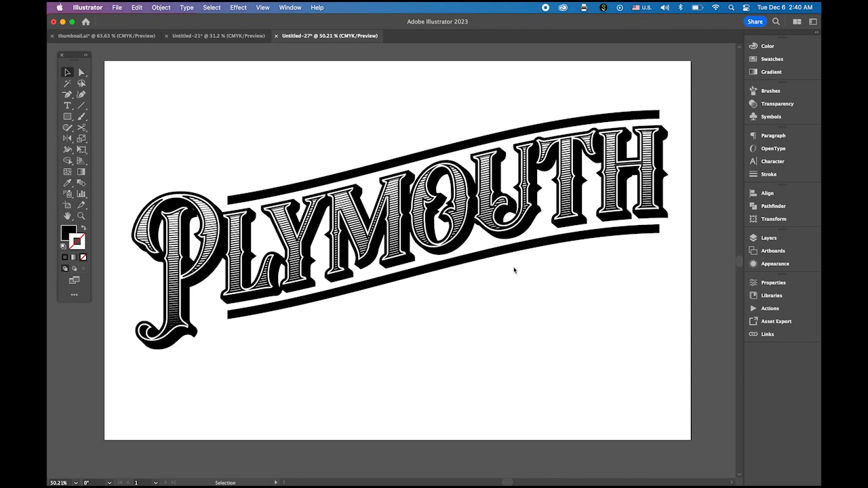
Place old_paper.jpg and stretch it to cover the entire artboard
left_click(117, 8)
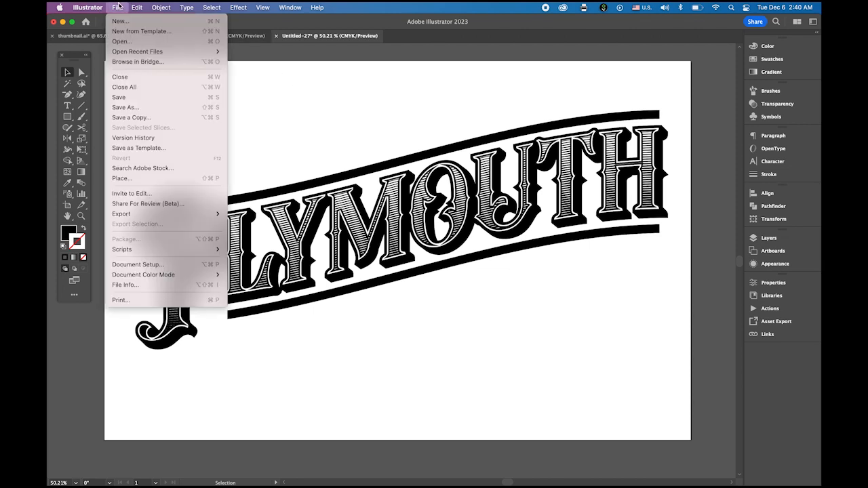
mouse_move(123, 250)
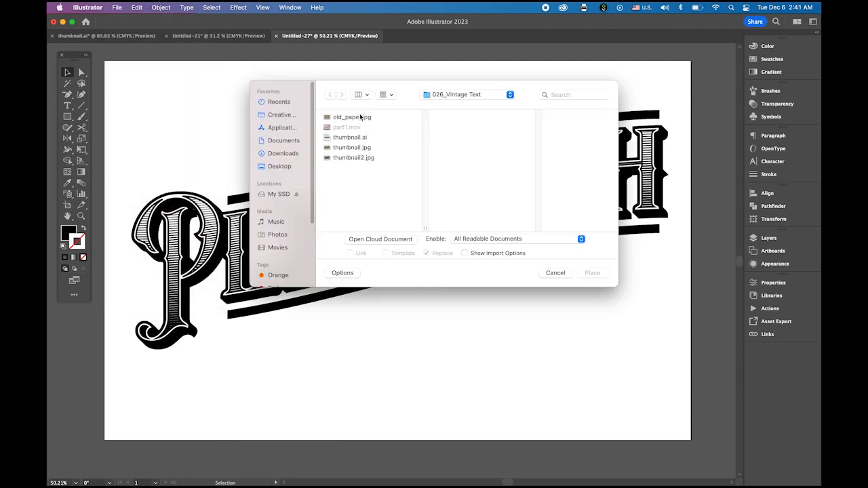
left_click(353, 117)
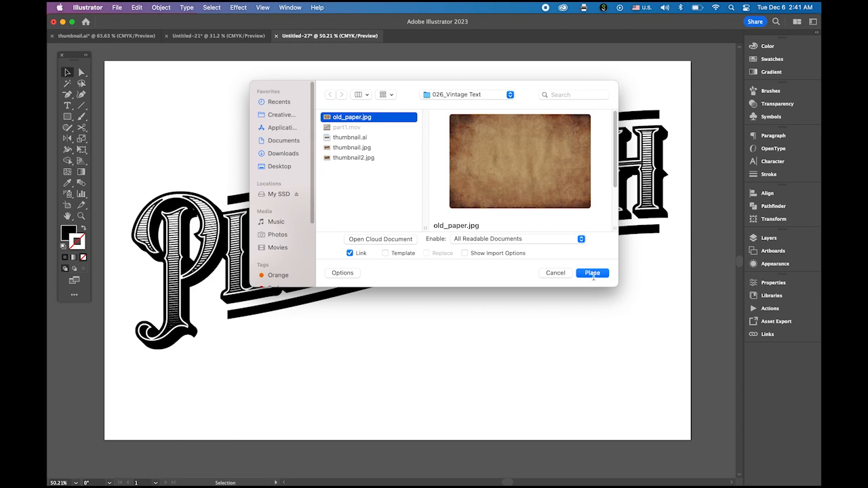
left_click(592, 273)
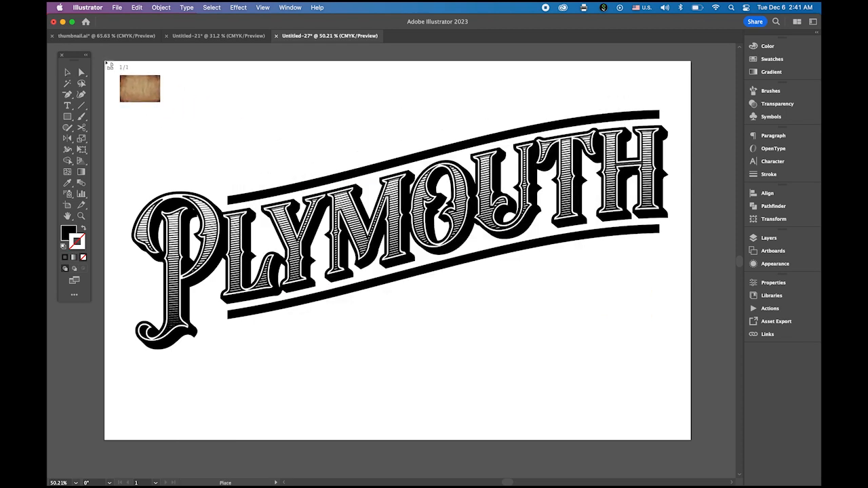
left_click_drag(139, 88, 581, 306)
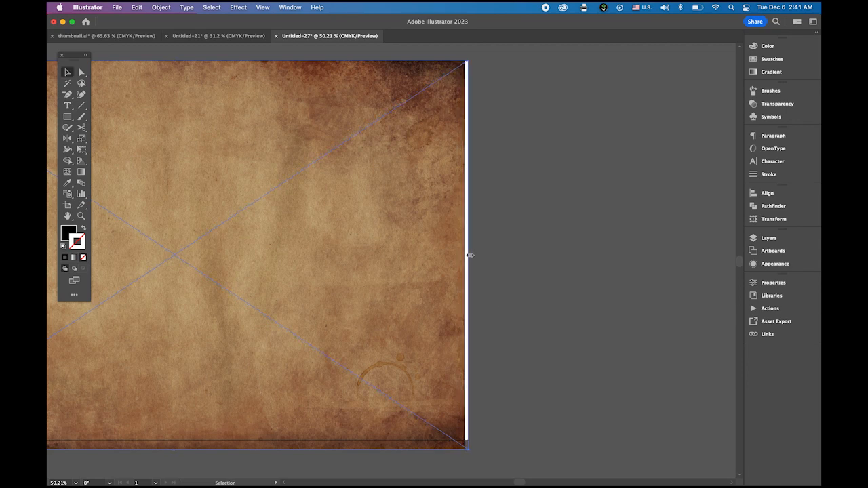
mouse_move(419, 293)
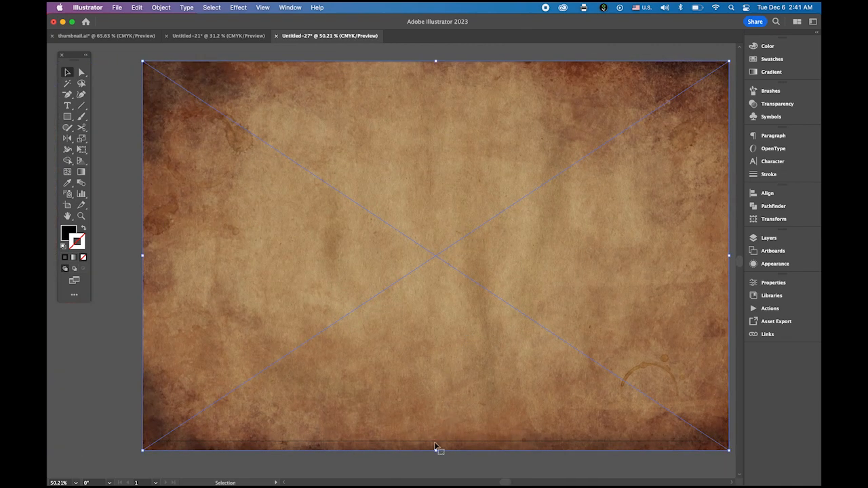
left_click_drag(435, 449, 437, 445)
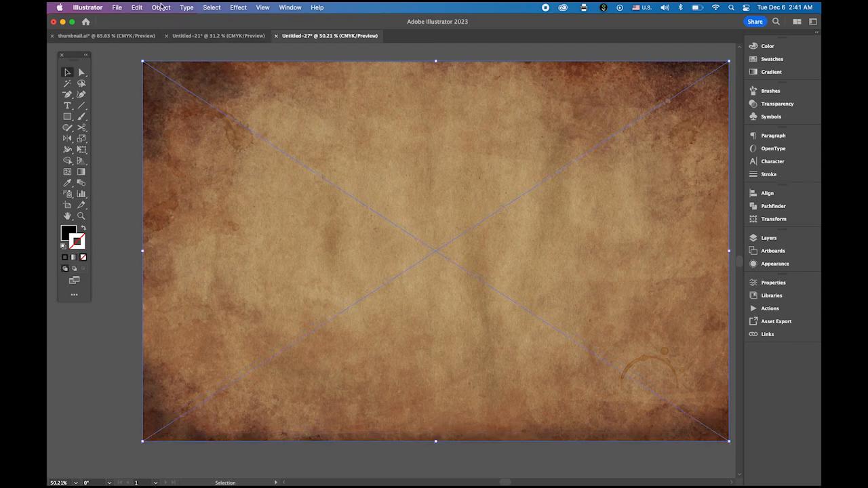
Send the paper texture to back and set the artwork's Transparency blend mode to Multiply
left_click(160, 9)
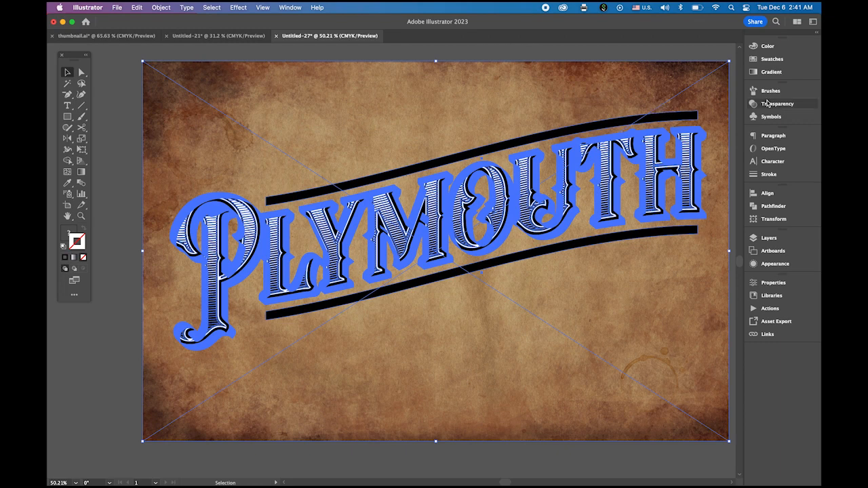
left_click(777, 103)
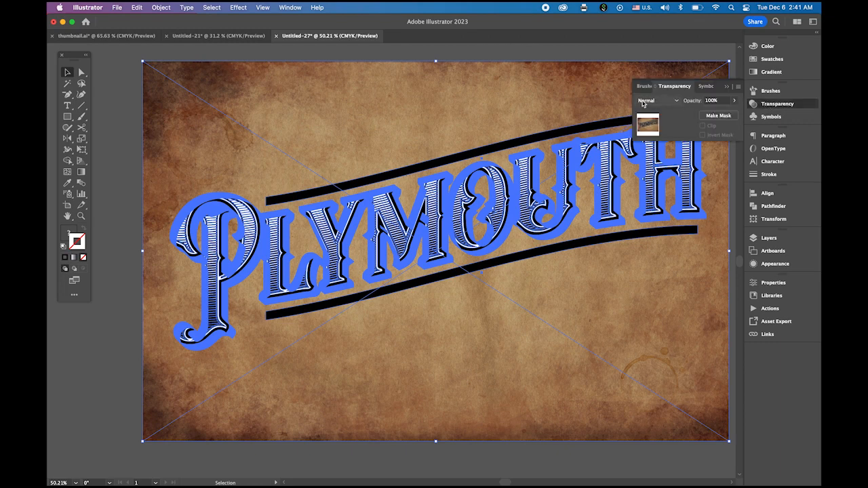
left_click(657, 101)
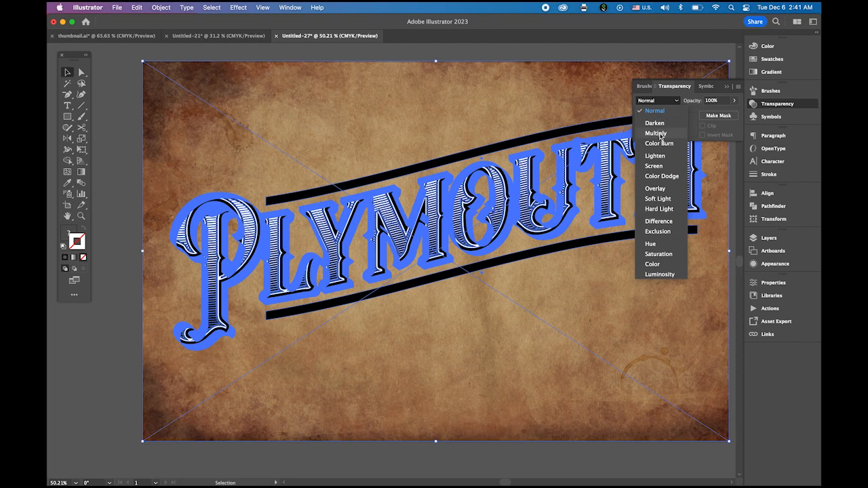
left_click(655, 133)
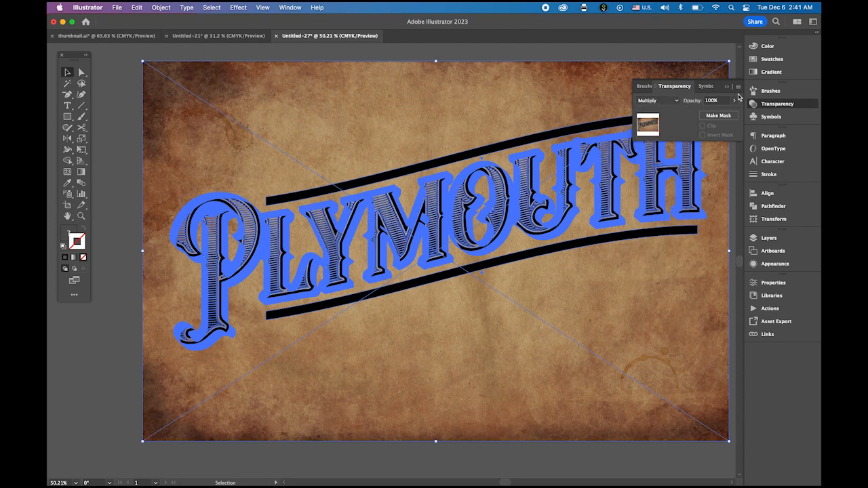